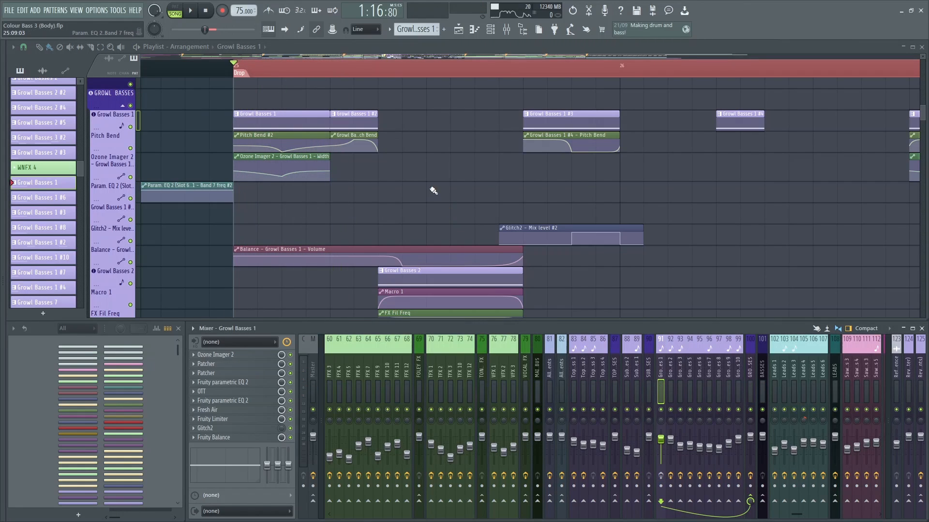
- Open Growl Basses 1's Serum, enable Osc B, mute Osc A, and view LFOs 1-2
left_click(188, 10)
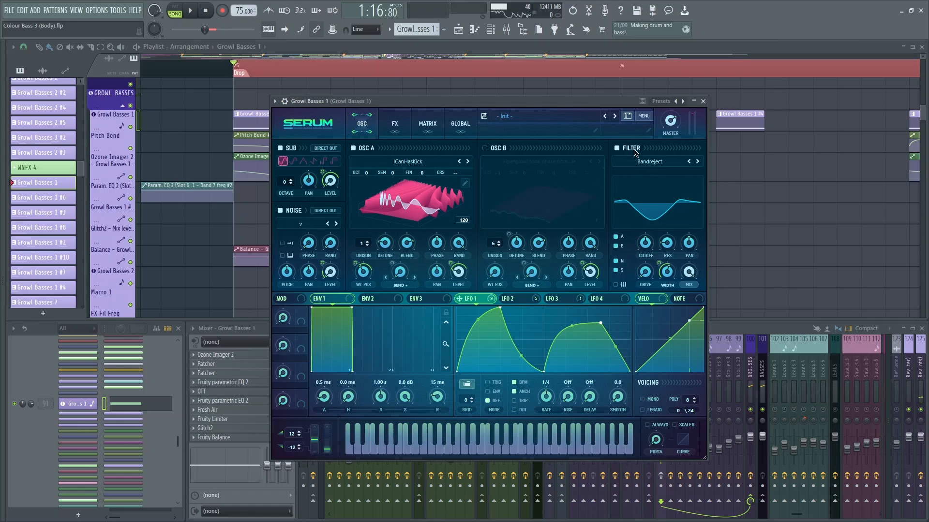
left_click(483, 148)
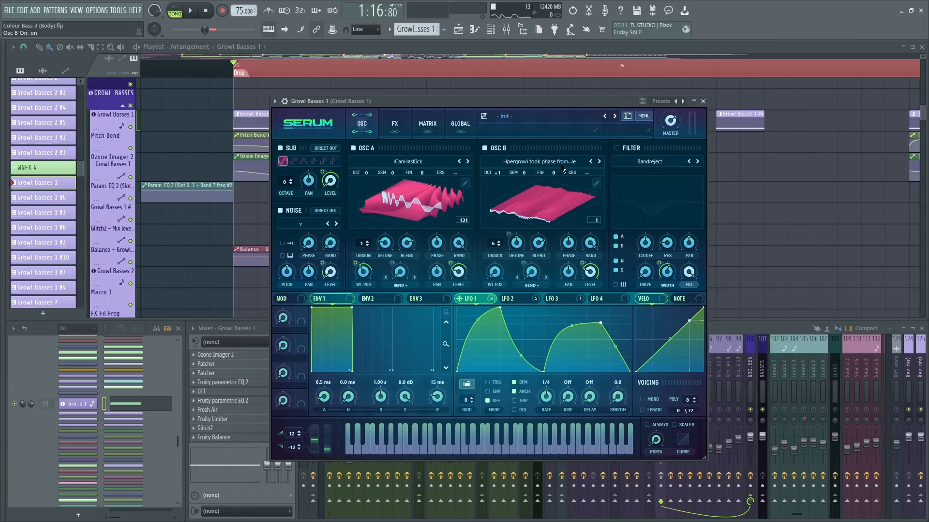
left_click(280, 148)
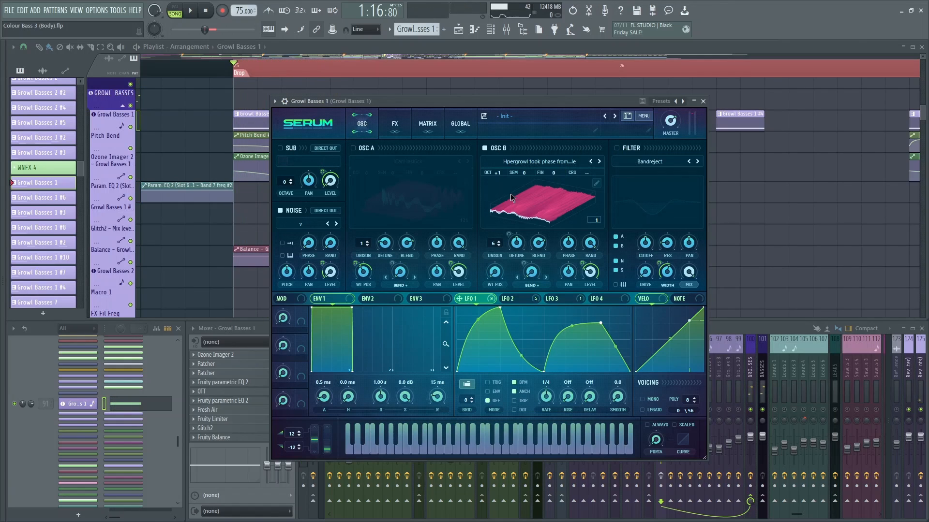
mouse_move(457, 282)
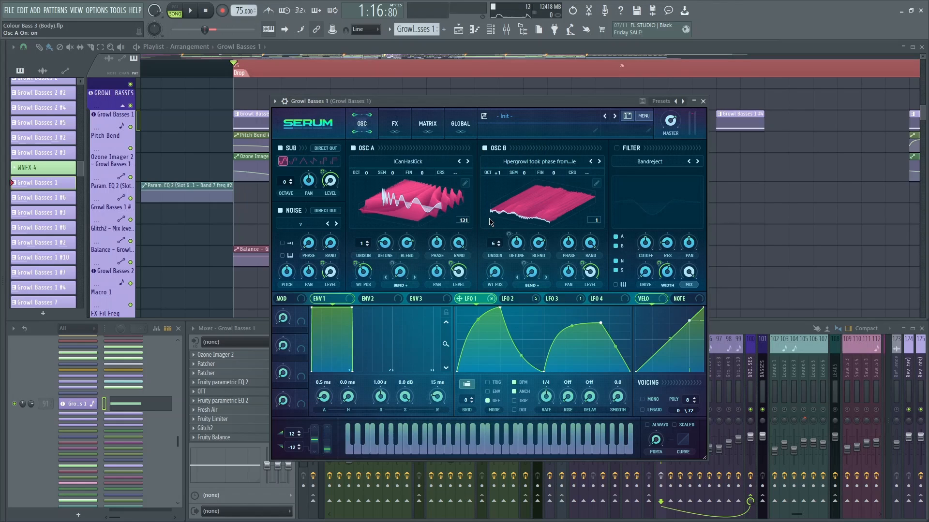
left_click(514, 299)
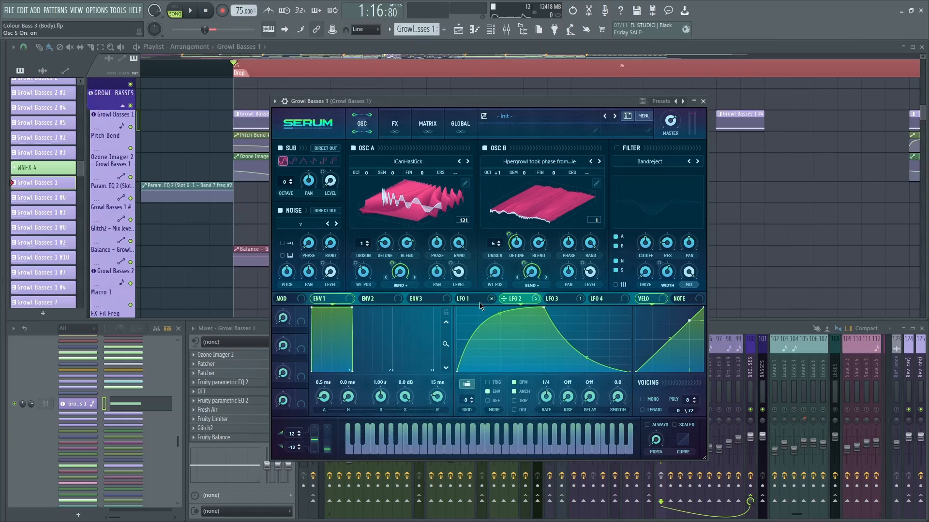
left_click(463, 299)
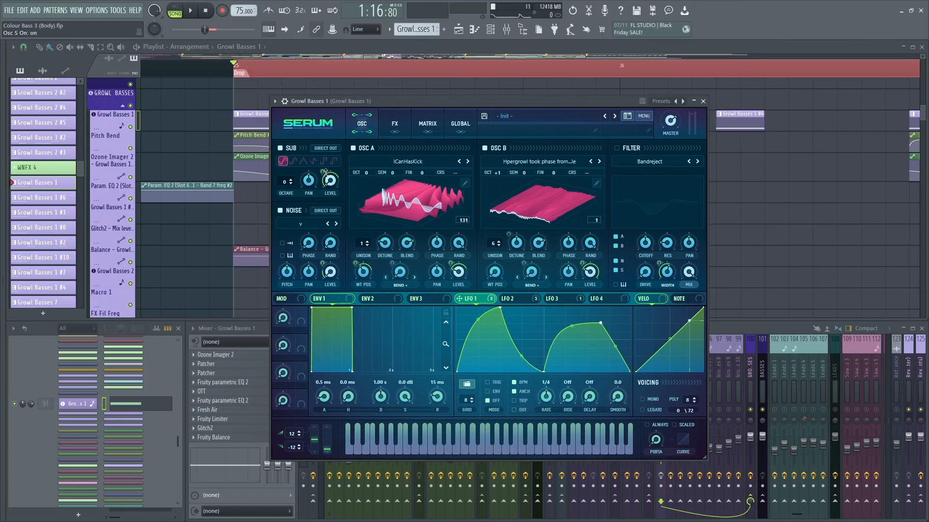
- Re-enable the filter, view LFO 4, mute Osc B, and show Serum's FX rack
left_click(280, 211)
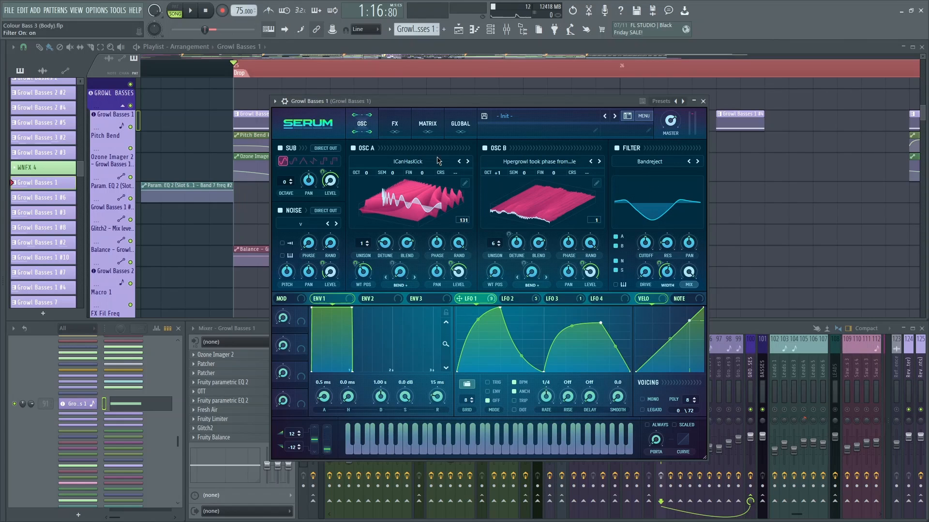
mouse_move(680, 267)
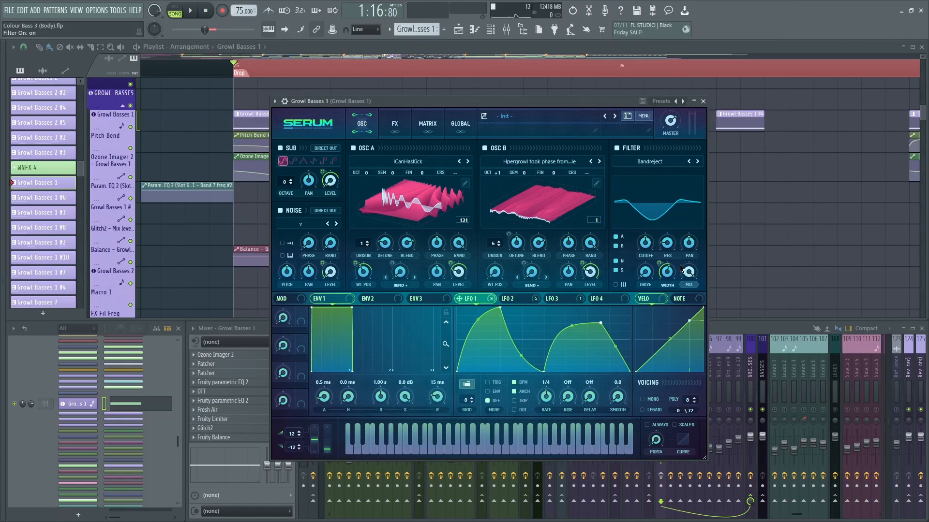
left_click(600, 299)
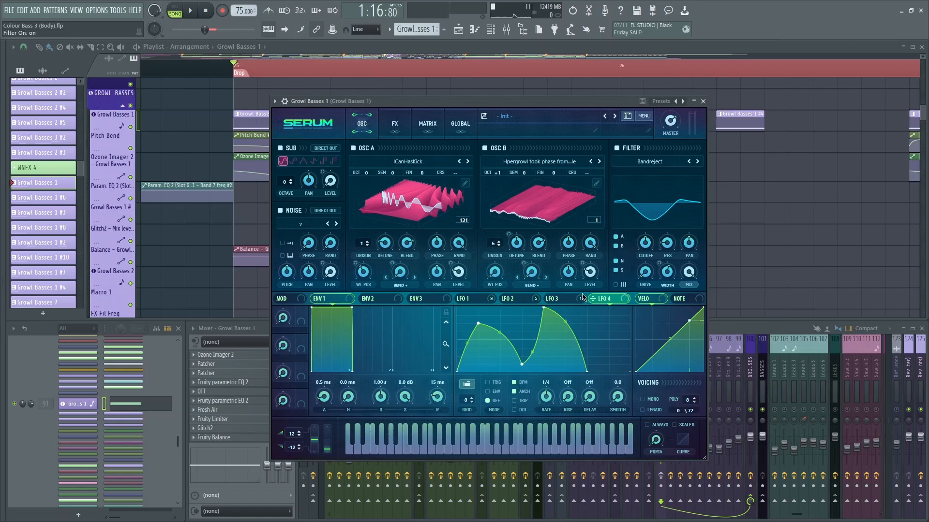
left_click(467, 298)
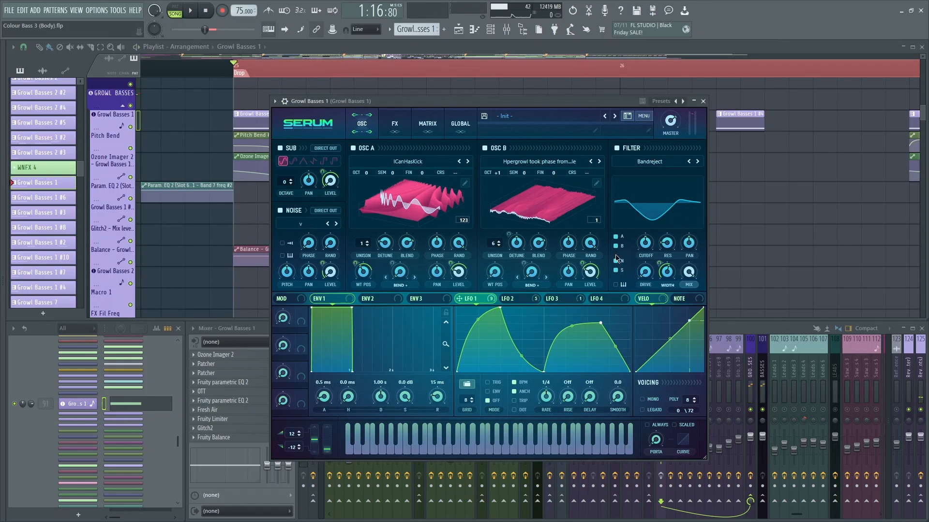
mouse_move(631, 157)
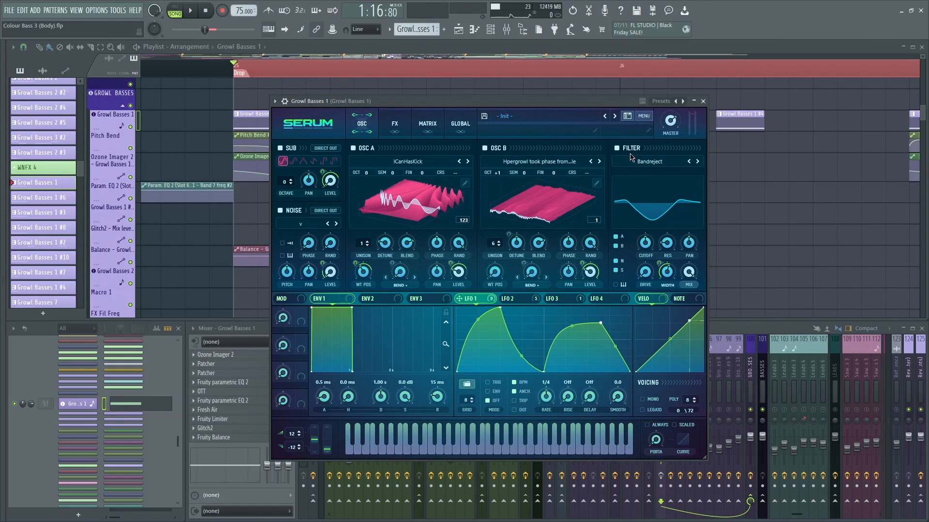
left_click(616, 148)
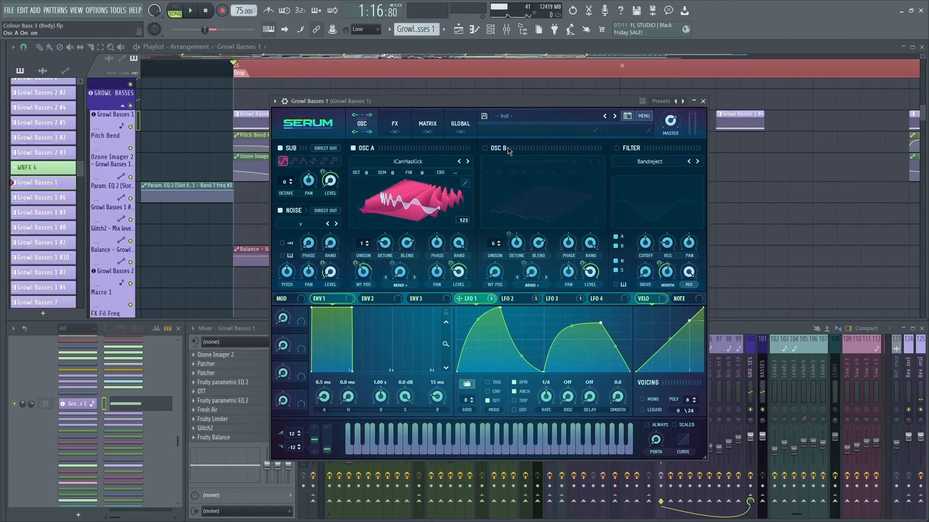
left_click(394, 124)
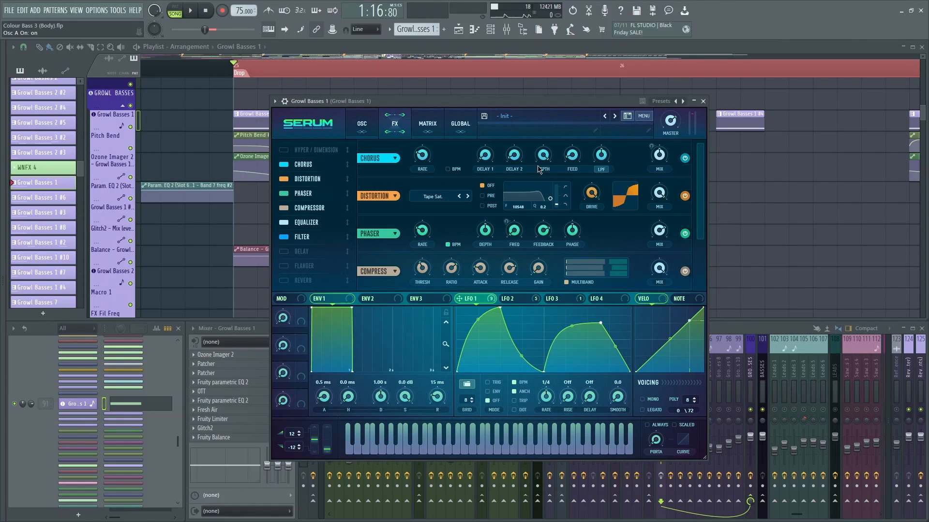
left_click(514, 298)
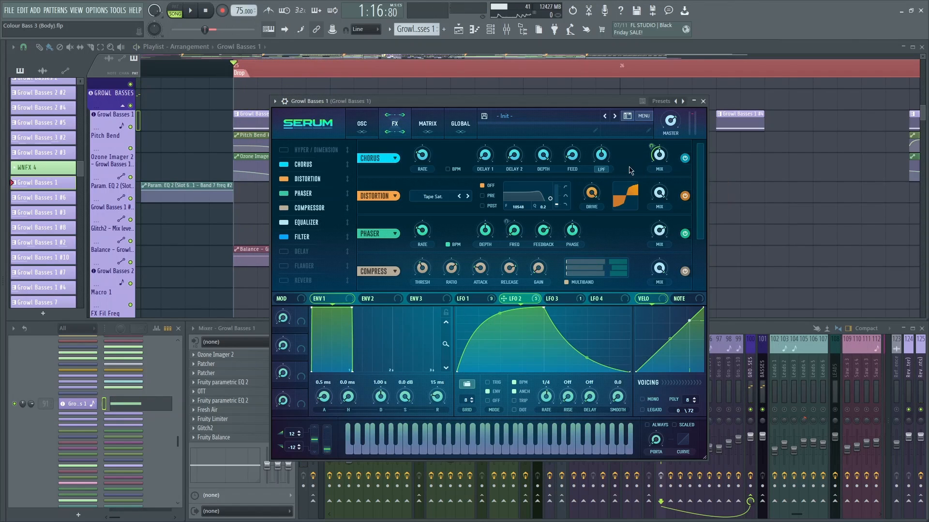
scroll("down", 3)
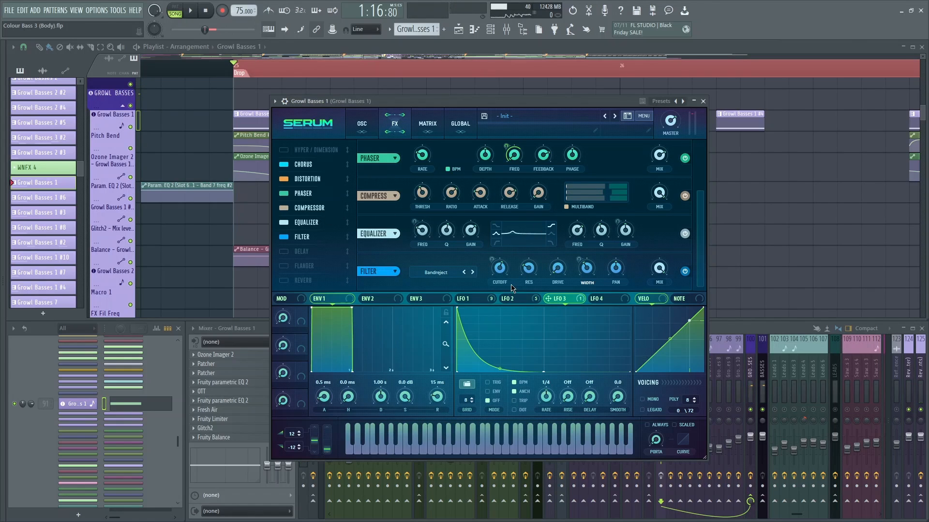
left_click(468, 299)
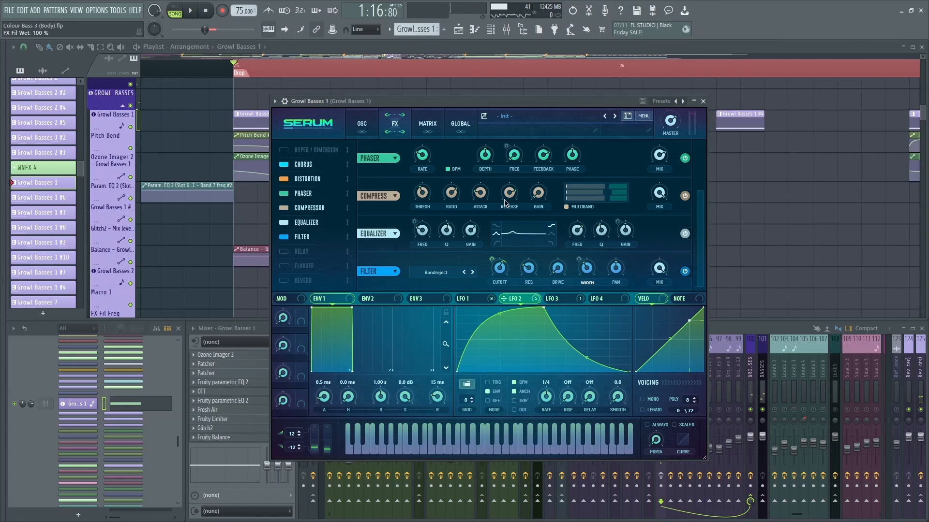
left_click(702, 101)
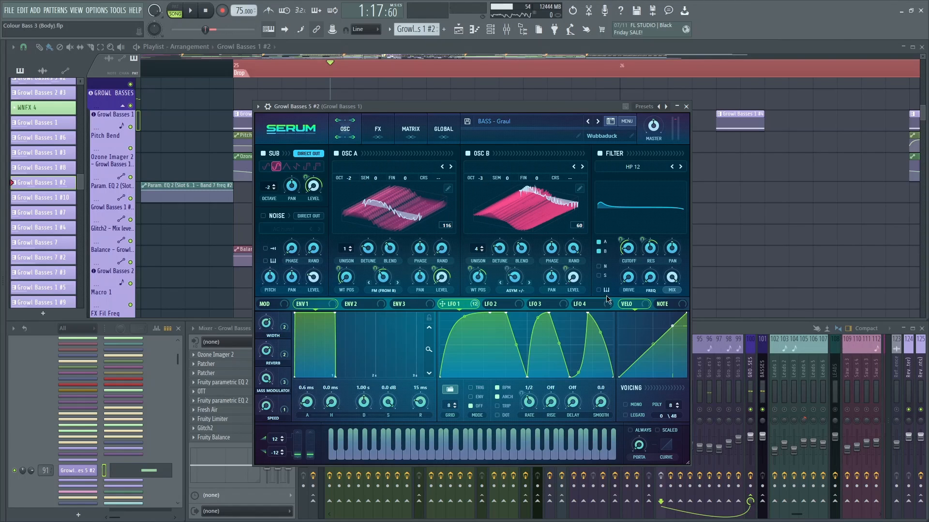
mouse_move(456, 268)
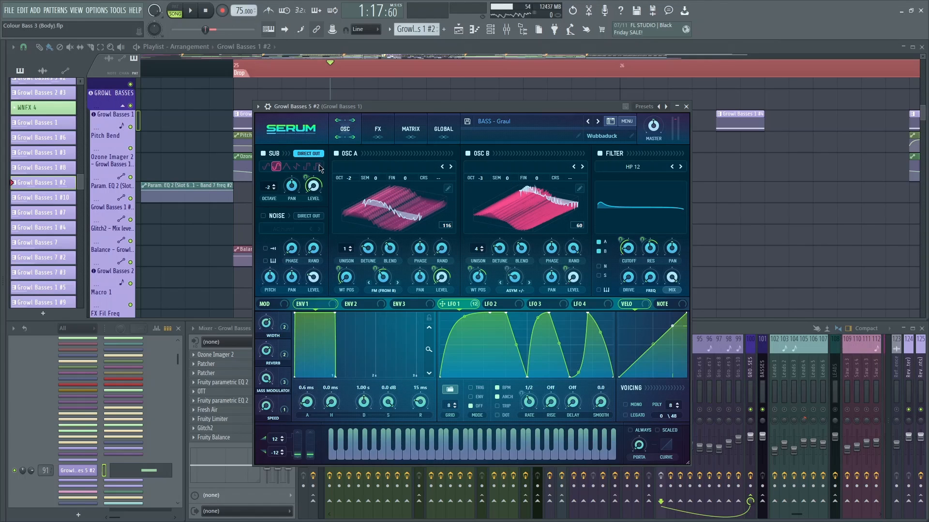
mouse_move(352, 195)
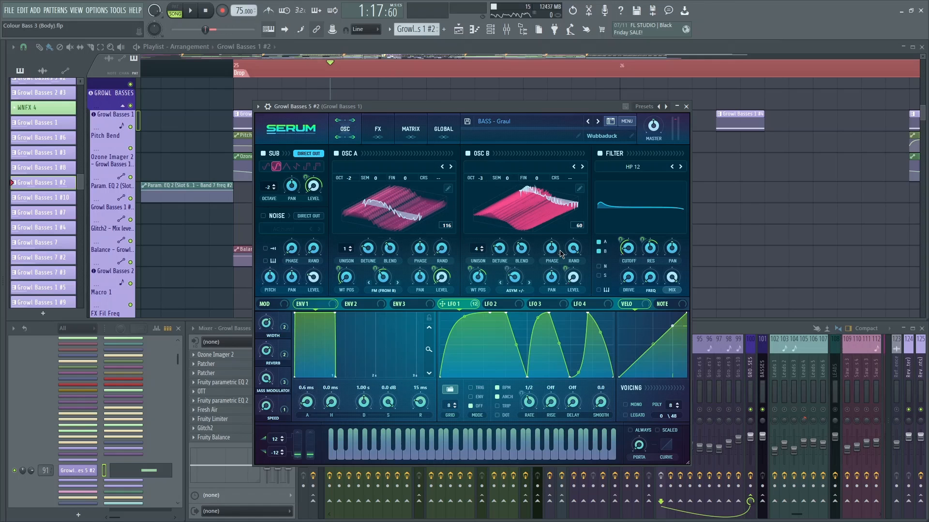
- View the Graul patch's FX and ENV 3, then open Growl Basses 1 #4's Serum
left_click(377, 129)
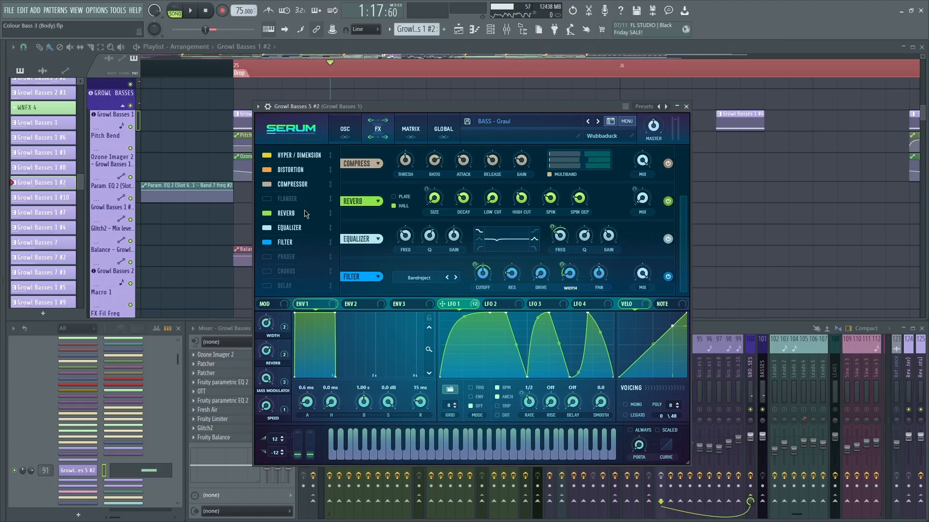
left_click(399, 303)
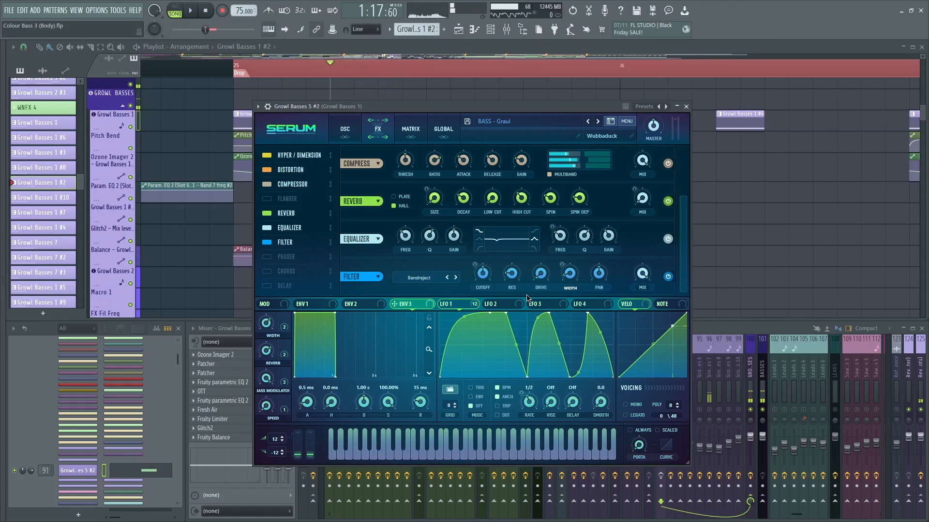
left_click(685, 106)
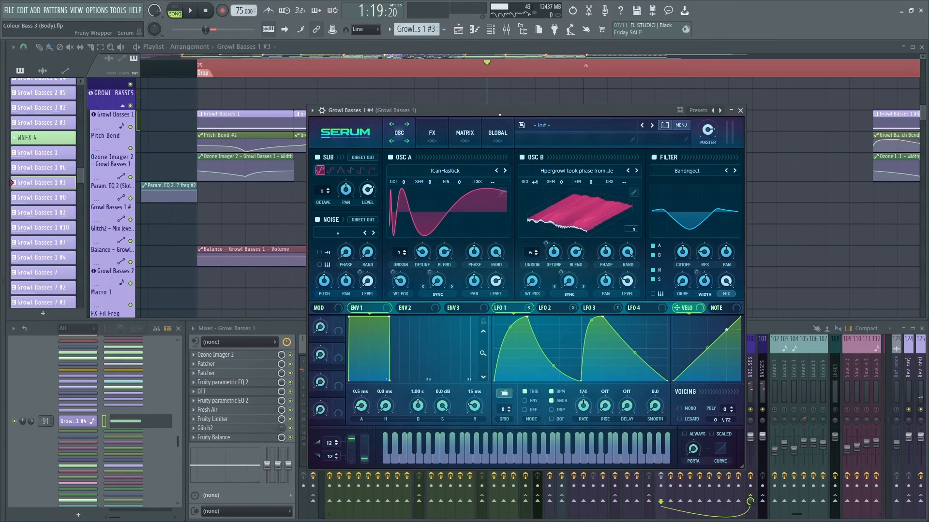
- Mute #4's Osc A, then open the Growl Basses 5 #4 and Growl Basses 1 #5 patches
left_click(739, 111)
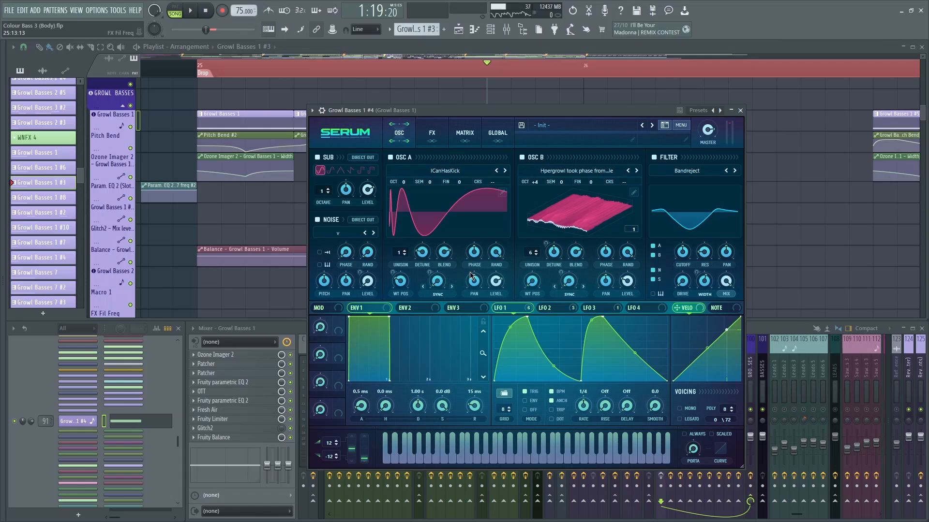
right_click(435, 280)
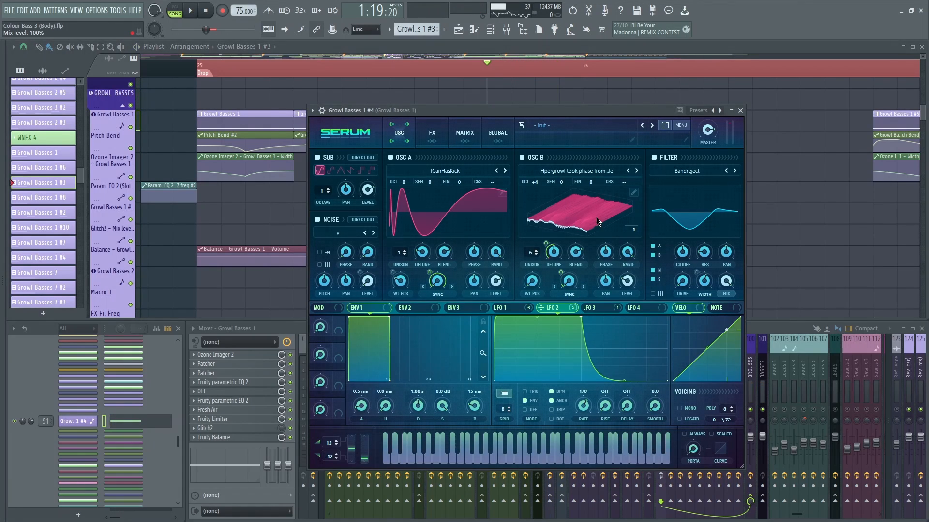
mouse_move(535, 189)
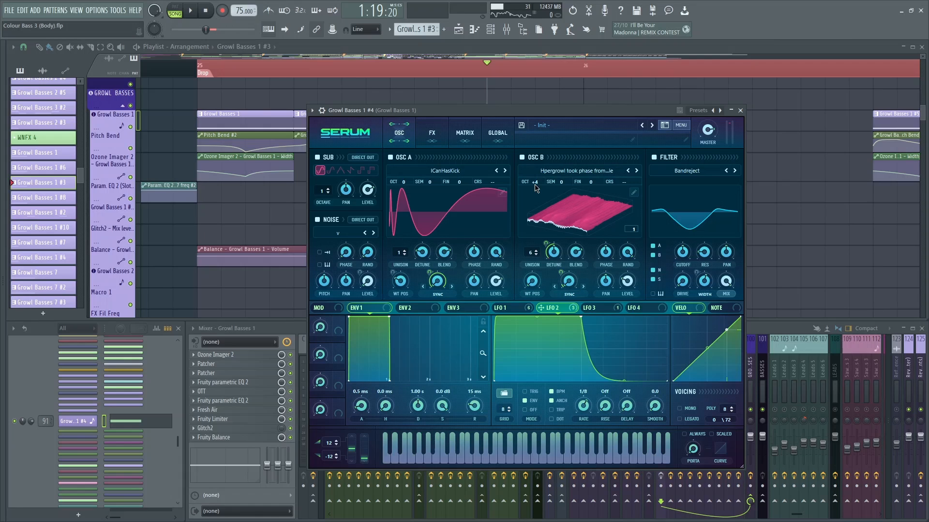
left_click(390, 157)
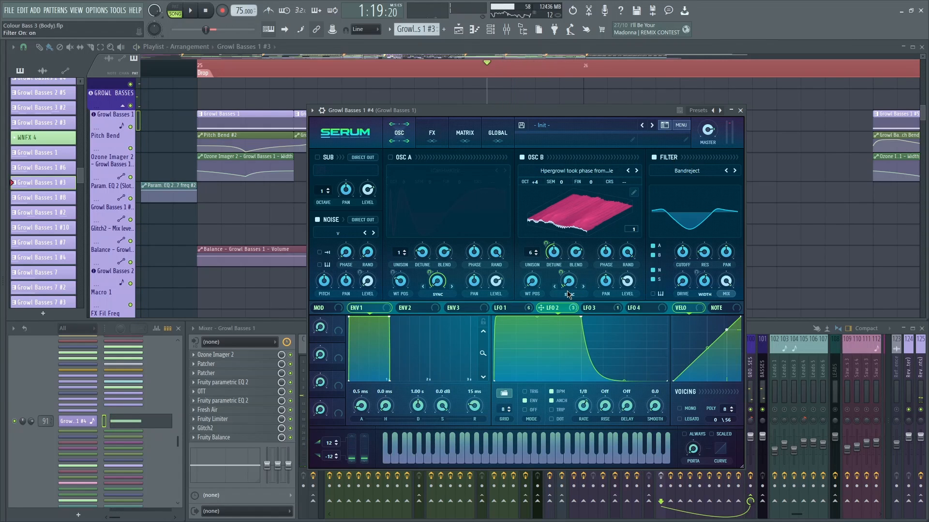
left_click(740, 110)
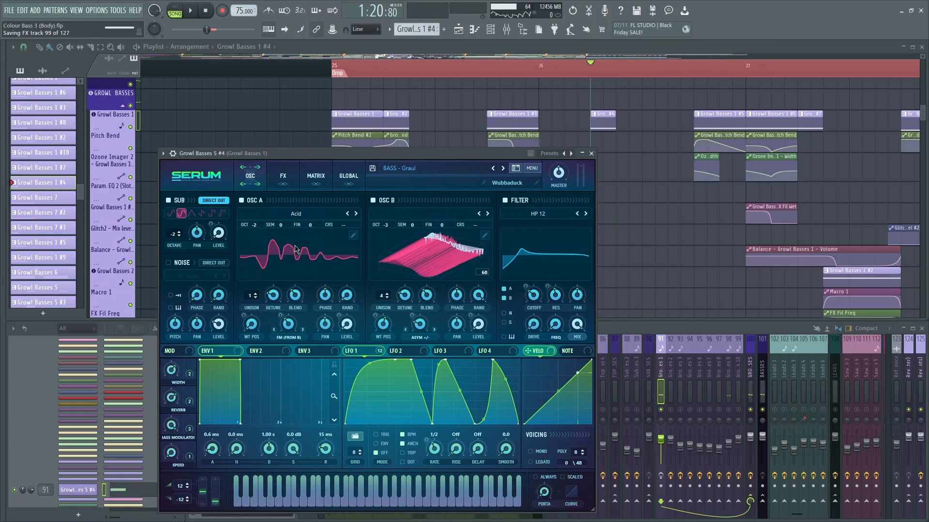
left_click(283, 176)
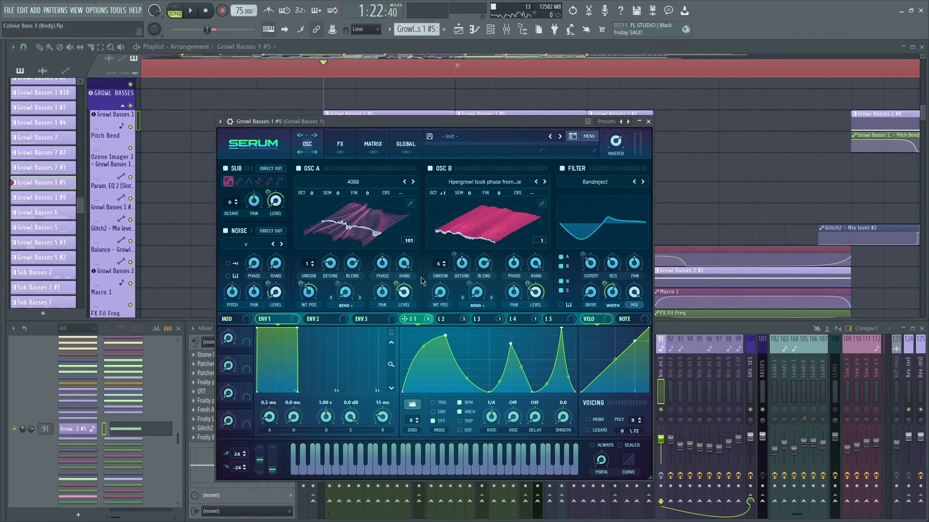
mouse_move(383, 215)
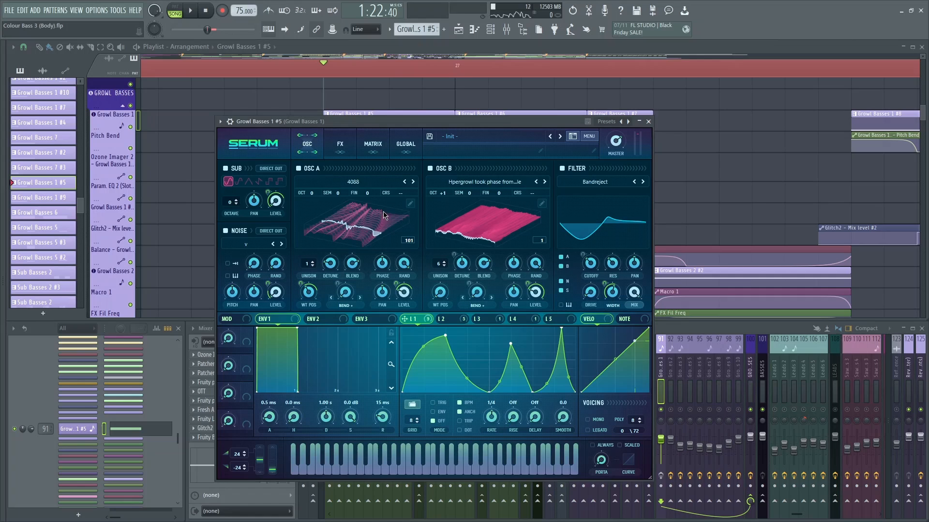
mouse_move(374, 209)
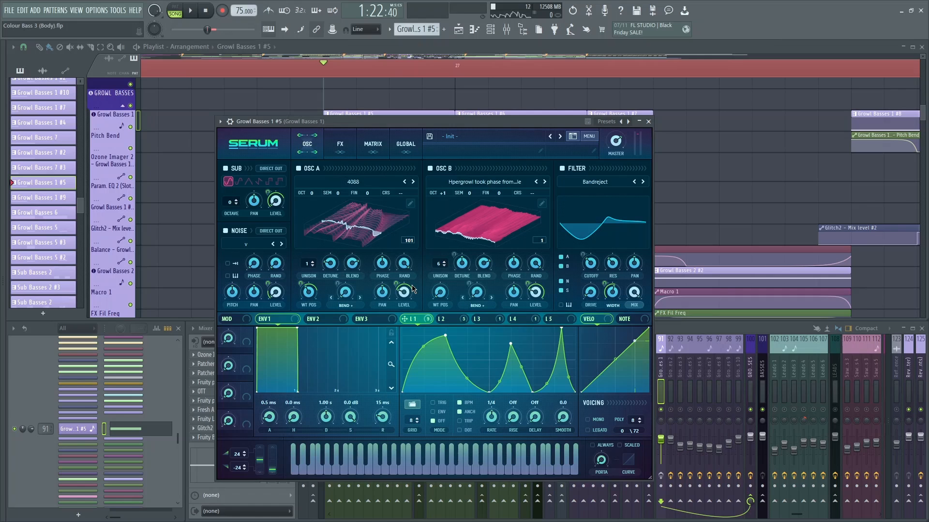
mouse_move(403, 293)
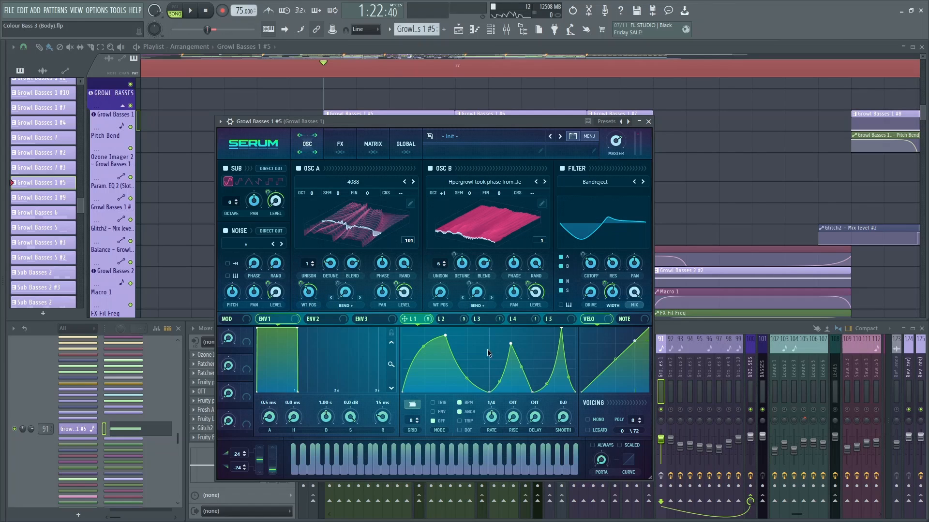
- View LFO 4 and the FX rack of the #5 Serum patch, then close it
left_click(513, 319)
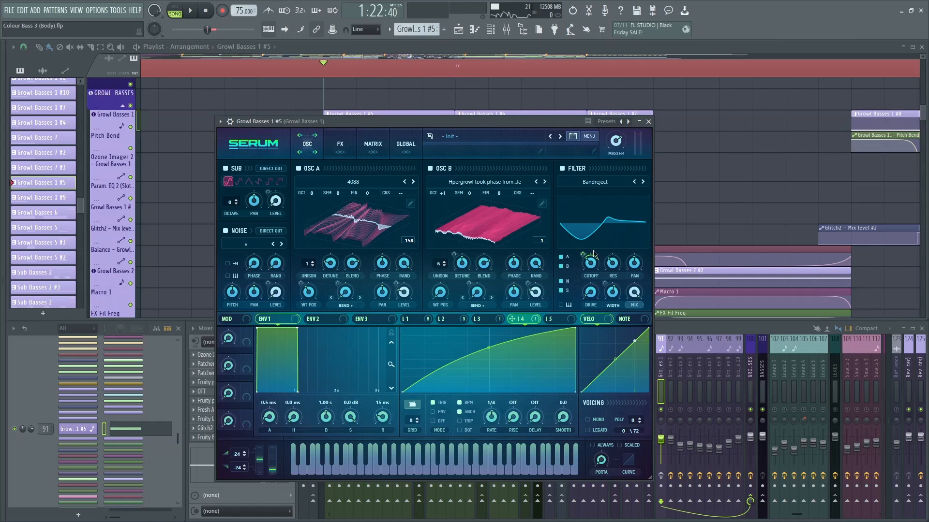
left_click(341, 144)
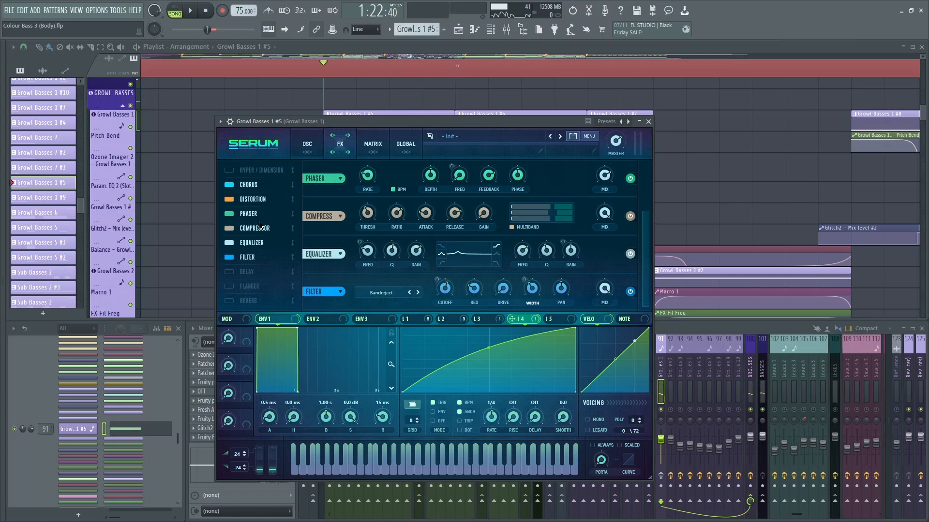
mouse_move(259, 258)
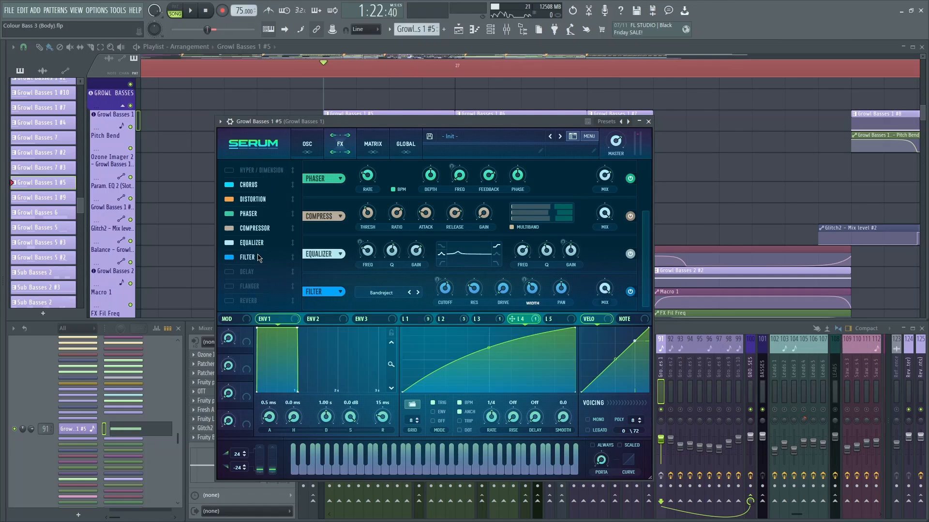
left_click(648, 121)
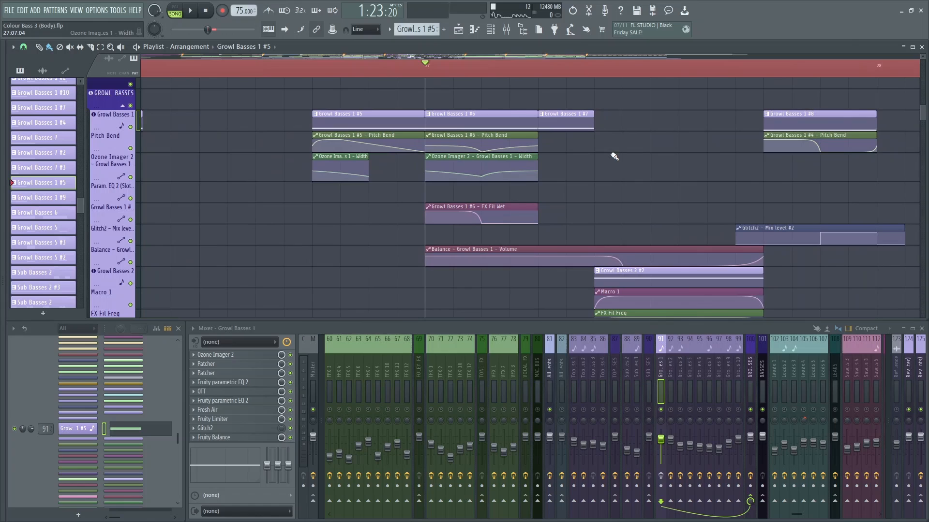
mouse_move(618, 156)
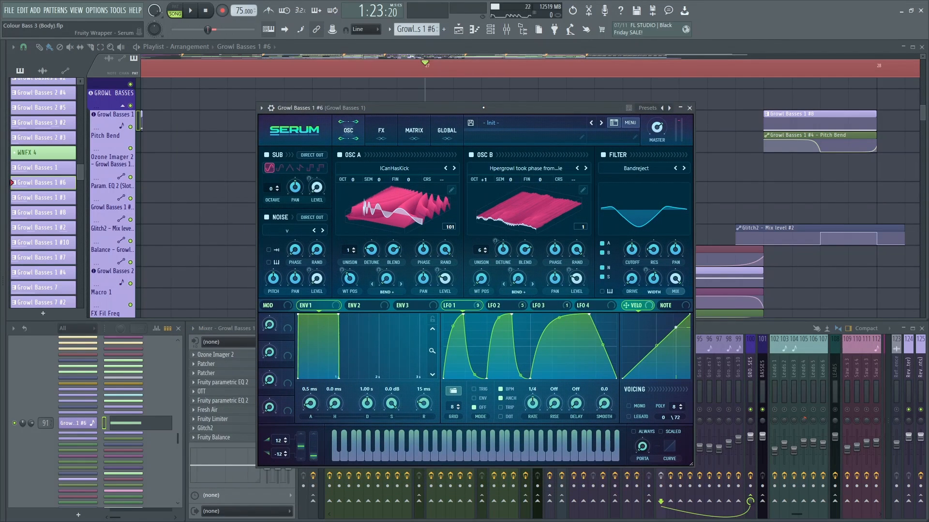
- Play and stop the drop to audition the Growl Basses 1 #6 and #2 patches
left_click(189, 10)
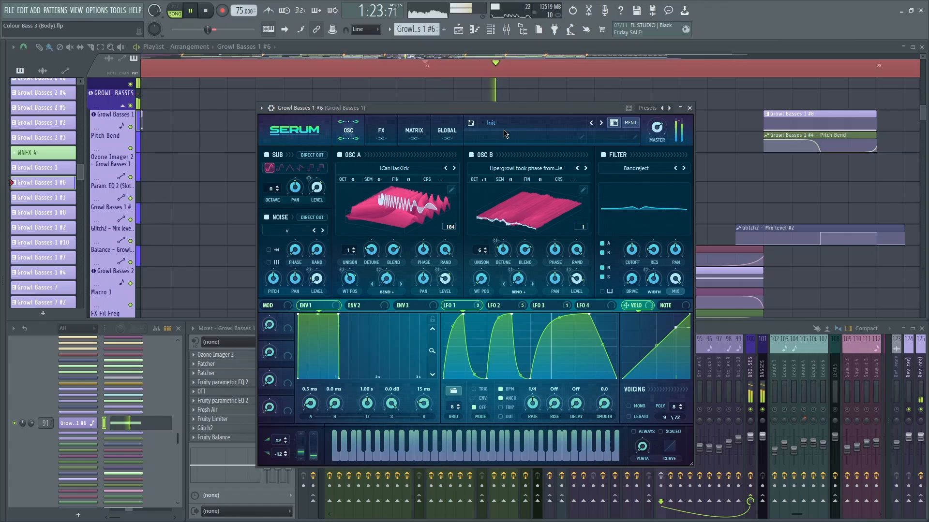
left_click(451, 305)
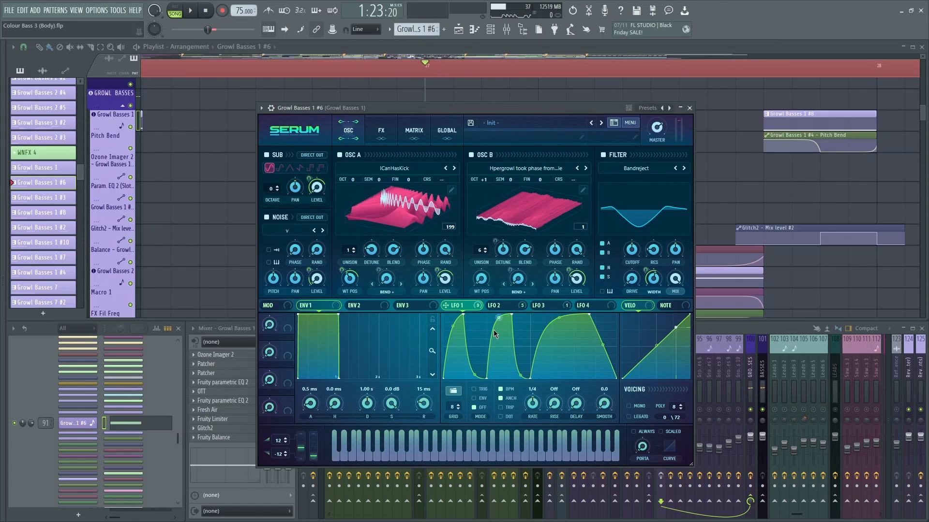
mouse_move(612, 314)
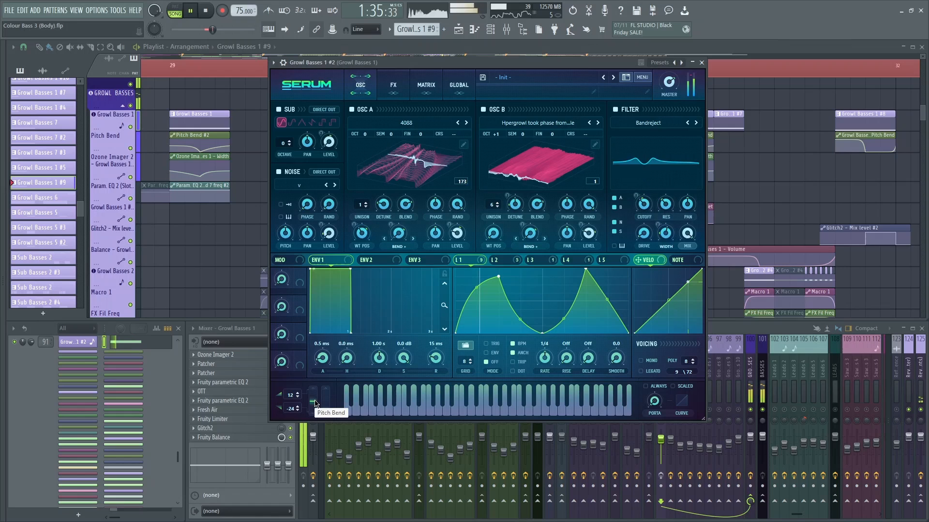
left_click(701, 62)
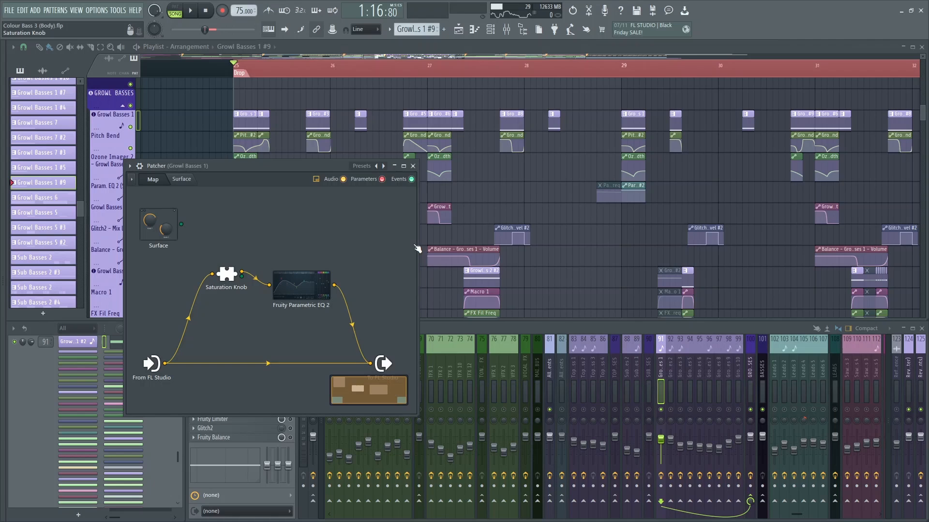
- Inspect Parametric EQ 2 and the reverb-to-limiter Patcher map, then close both Patchers
double_click(300, 285)
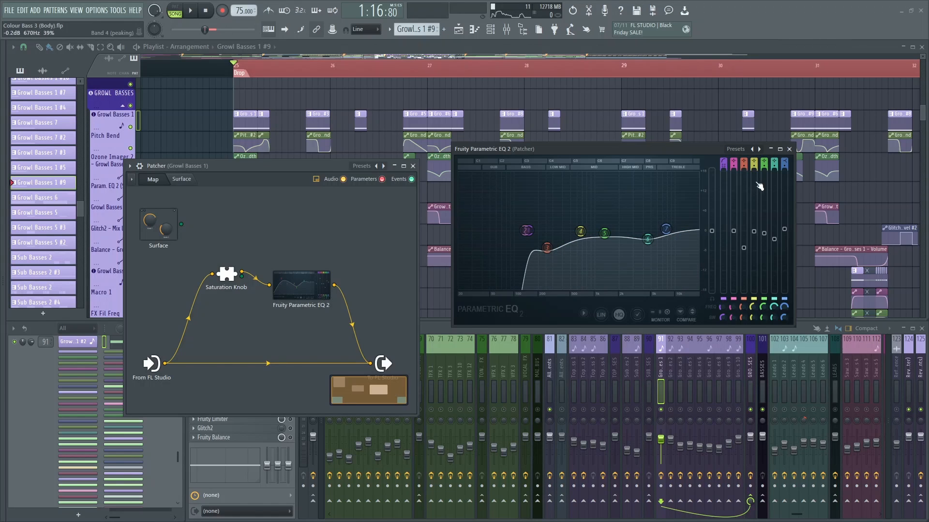
left_click(188, 10)
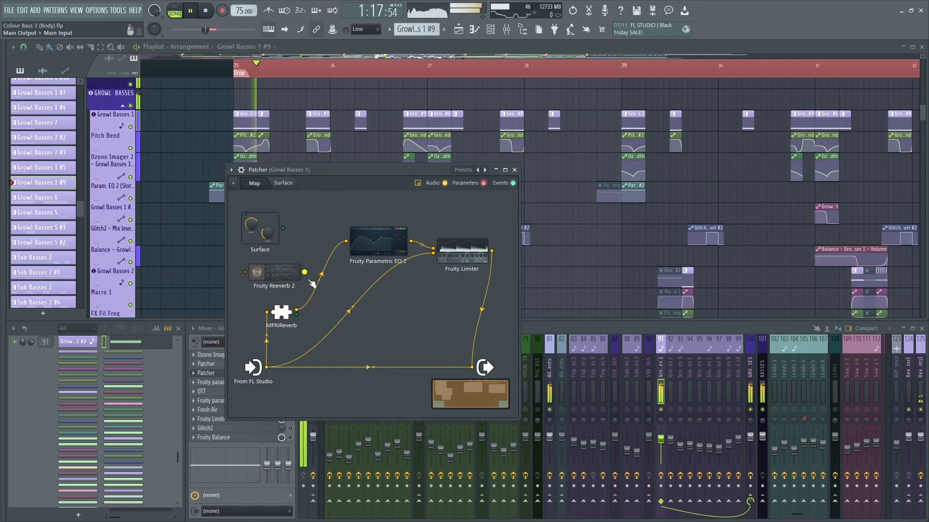
double_click(281, 314)
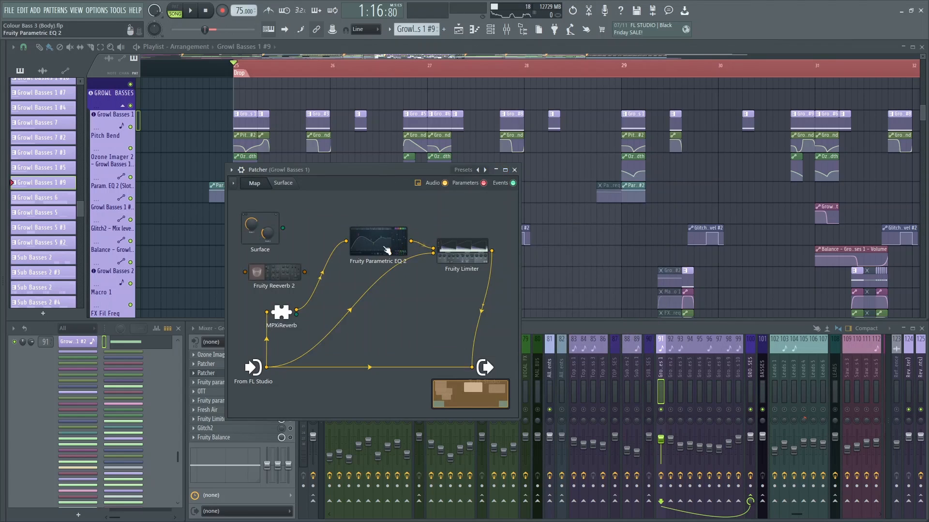
double_click(461, 245)
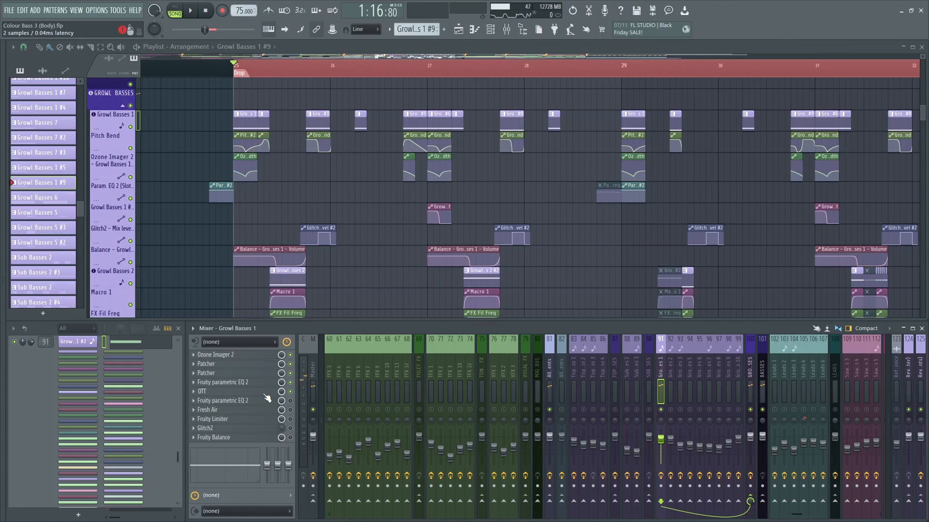
- Review the track's OTT, Parametric EQ 2 and Limiter, then play and stop the drop
left_click(203, 392)
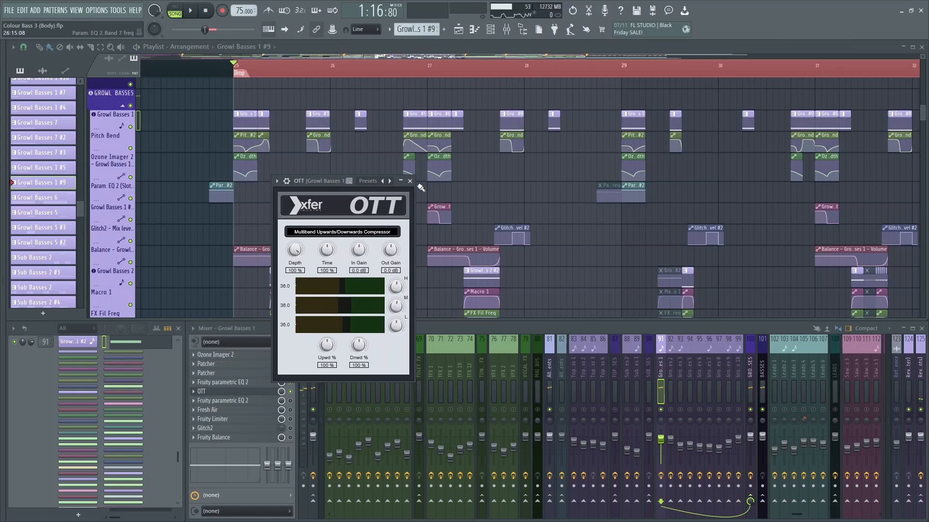
left_click(224, 382)
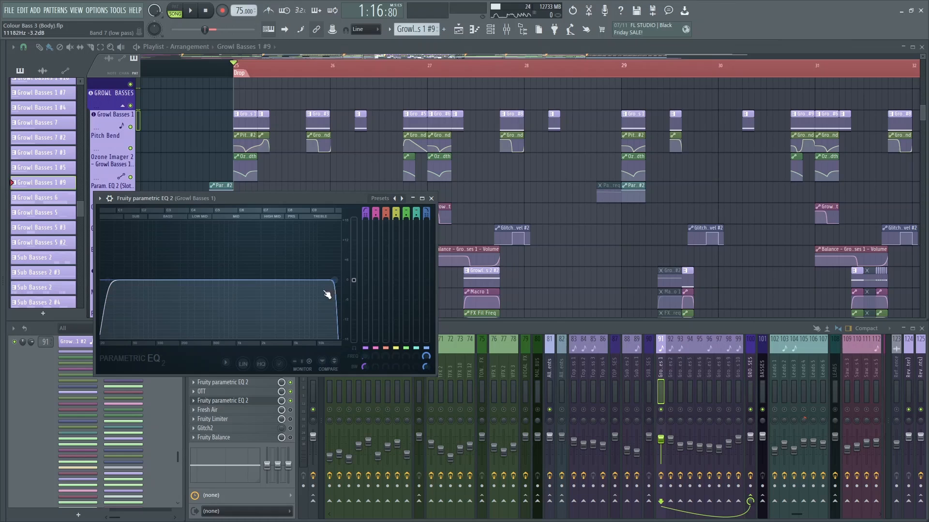
left_click(207, 410)
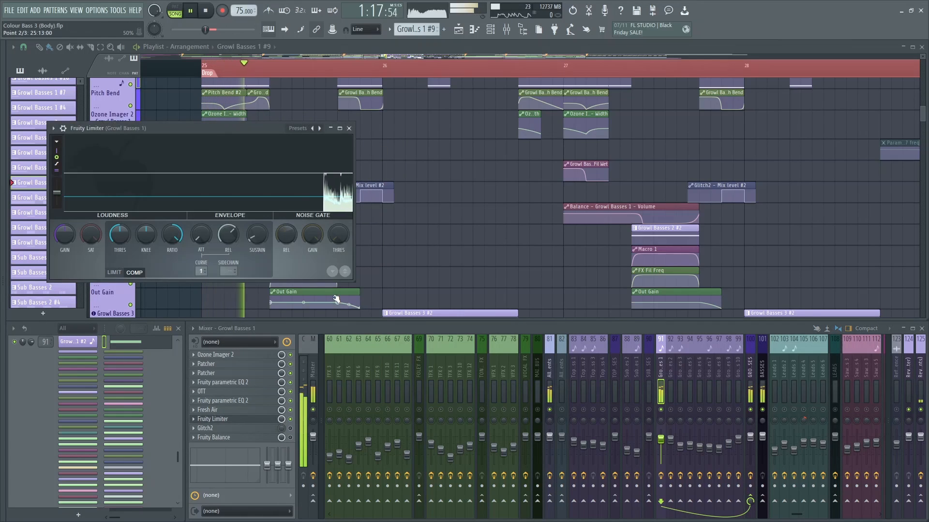
left_click(348, 128)
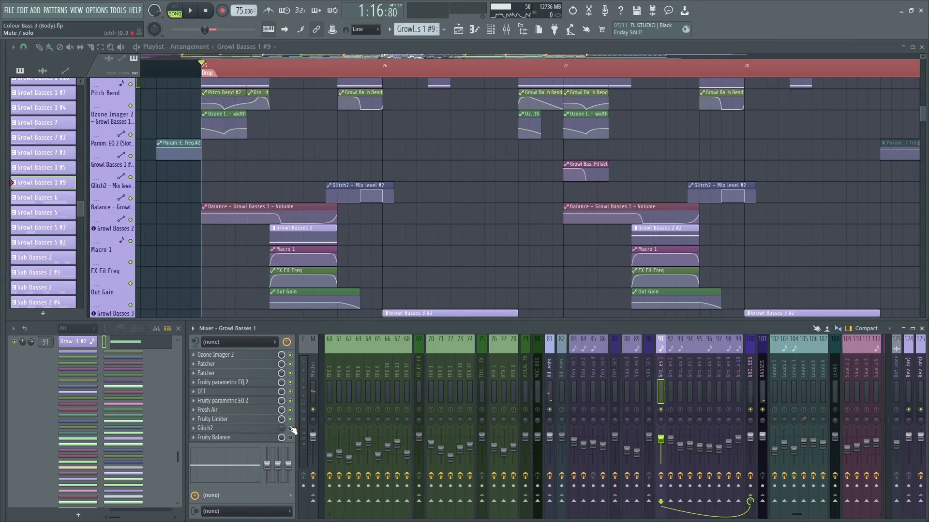
left_click(189, 10)
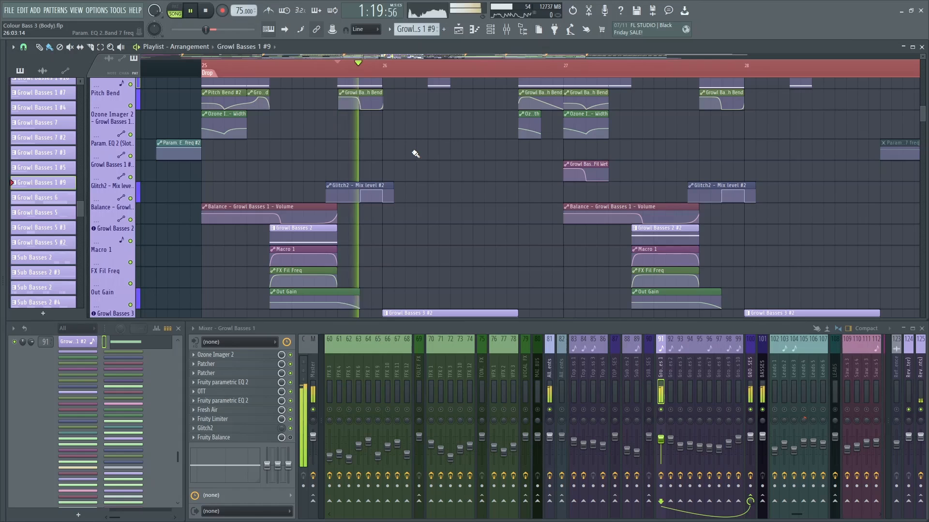
left_click(213, 437)
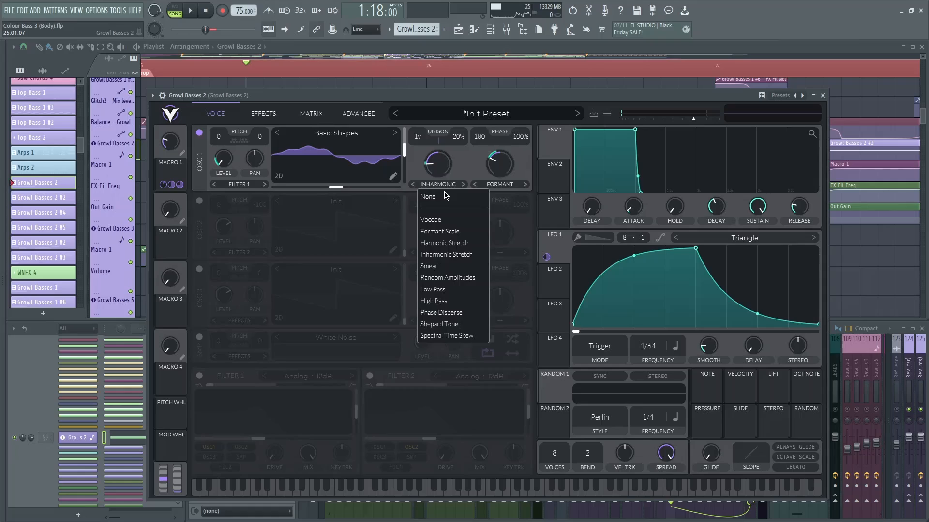
- Apply a spectral morph to Growl Basses 2's oscillator 1, view its effects, and close the synth
left_click(427, 196)
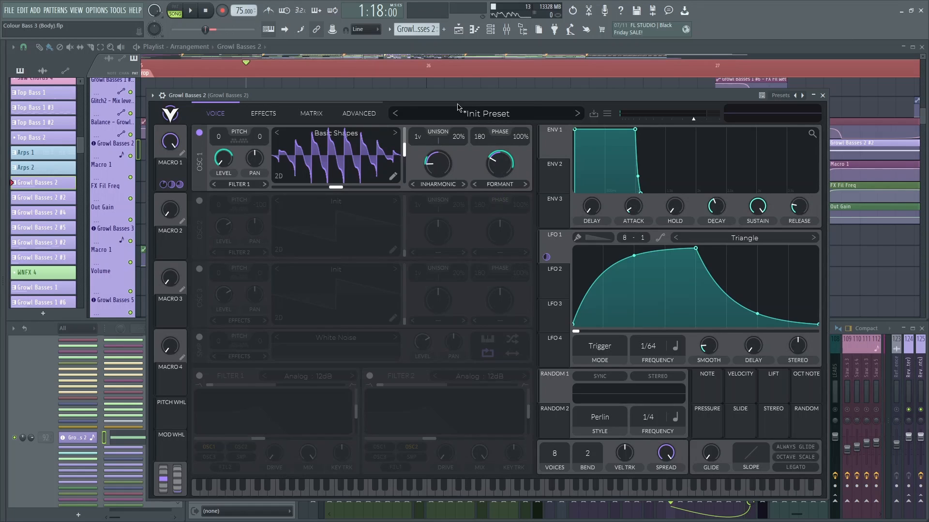
left_click(188, 10)
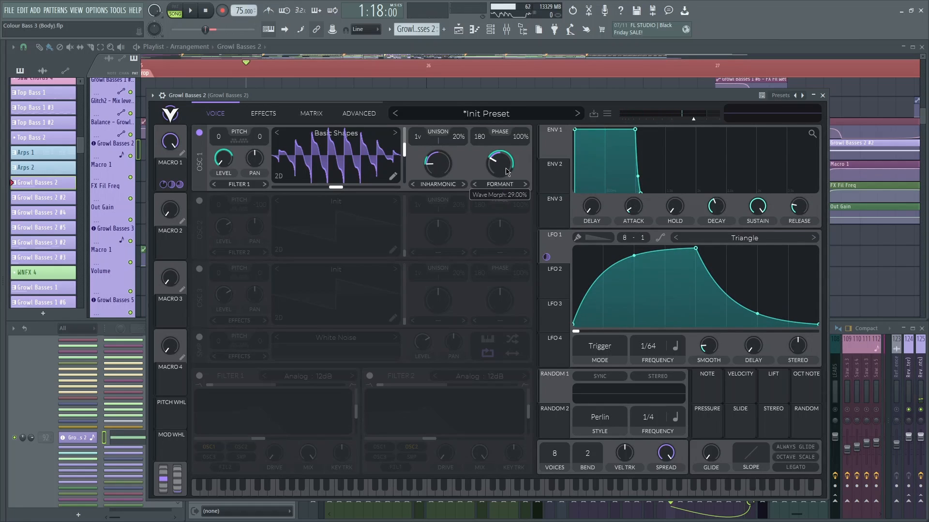
left_click(188, 10)
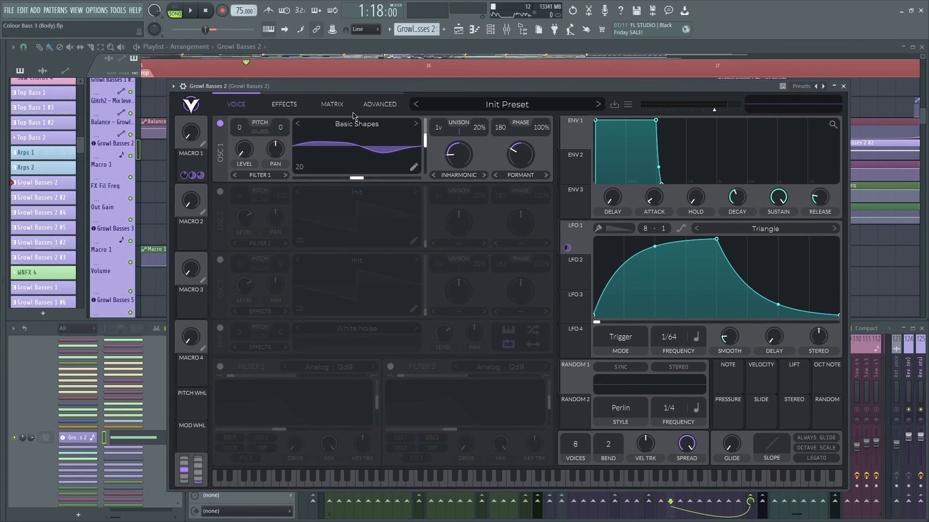
left_click(284, 105)
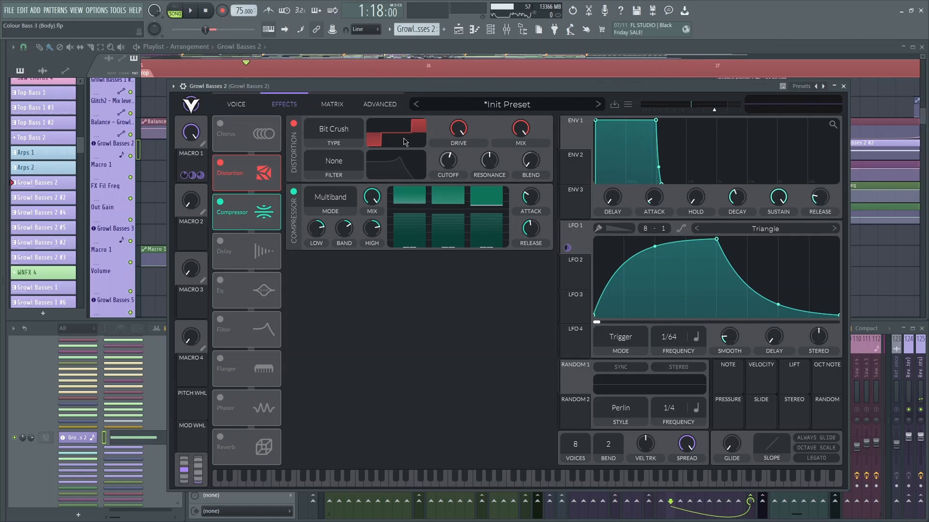
left_click(235, 104)
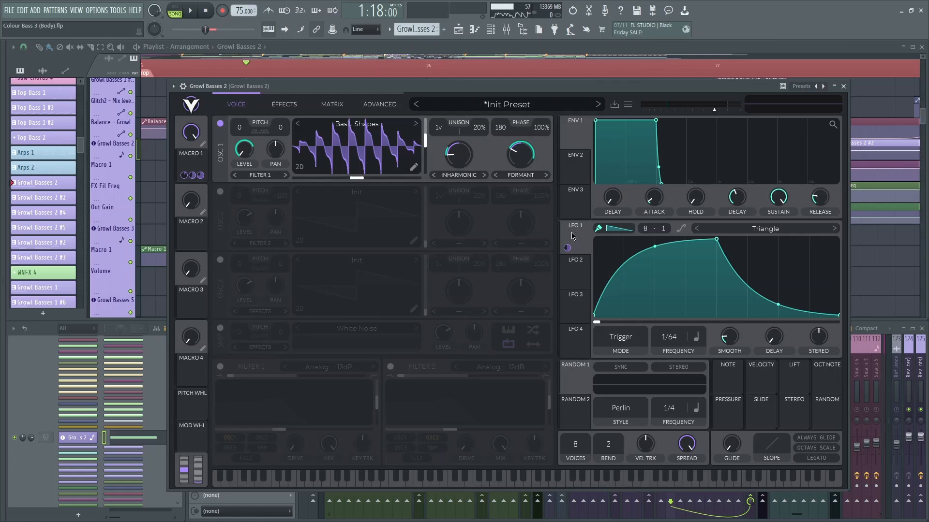
left_click(842, 86)
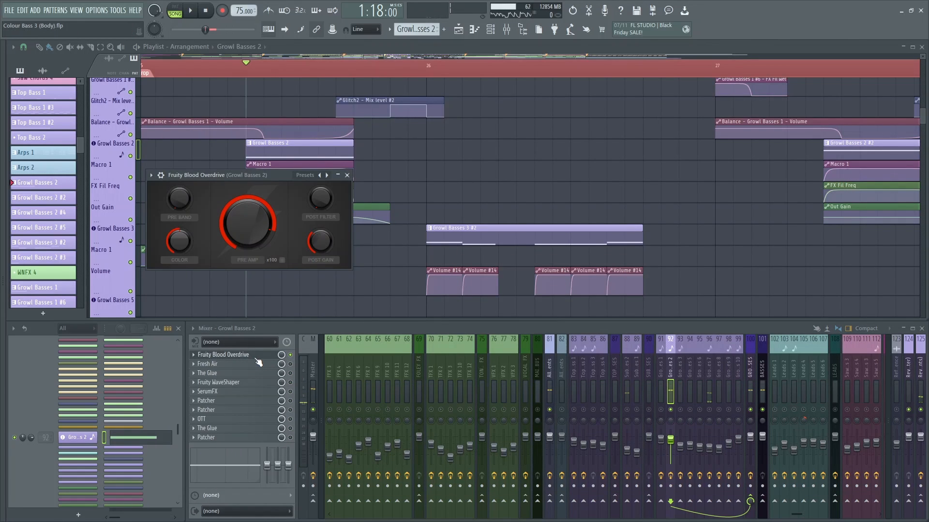
- Review Growl Basses 2's Fresh Air, SerumFX, Patcher and OTT, closing each window
left_click(207, 364)
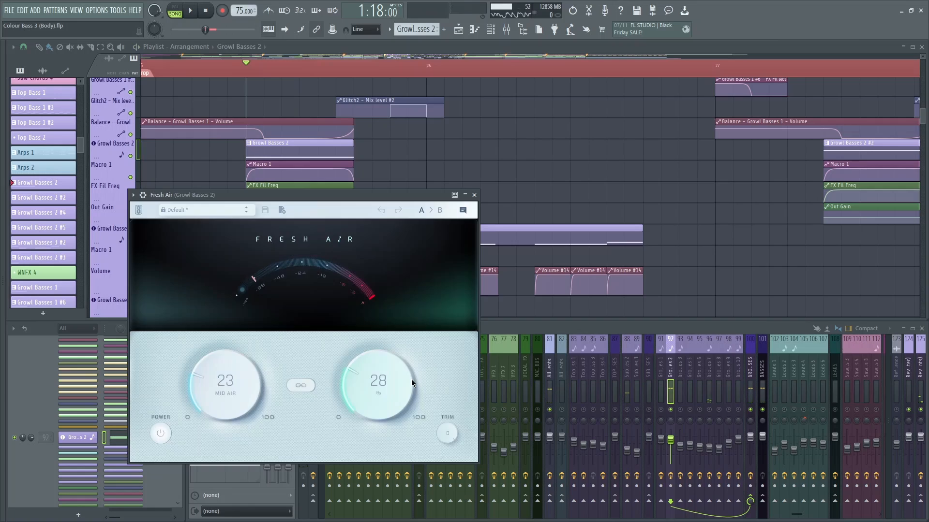
left_click(473, 194)
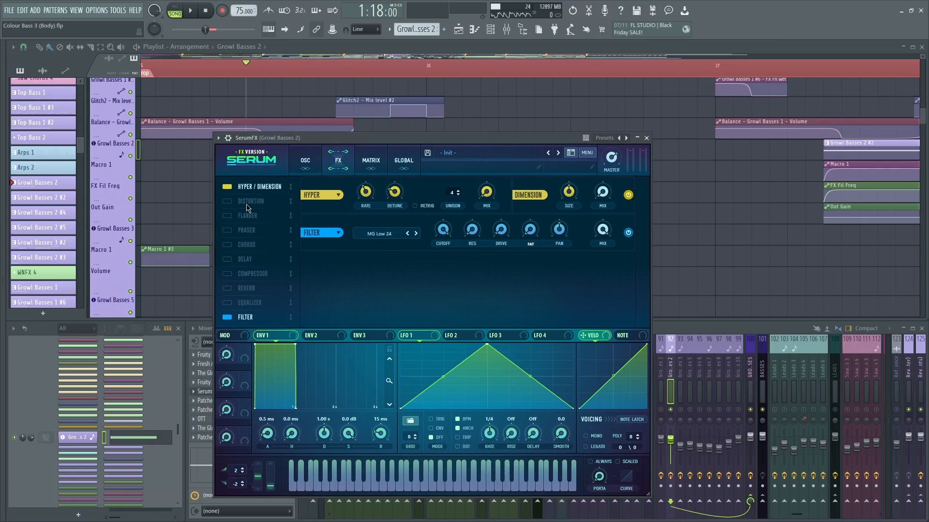
left_click(190, 11)
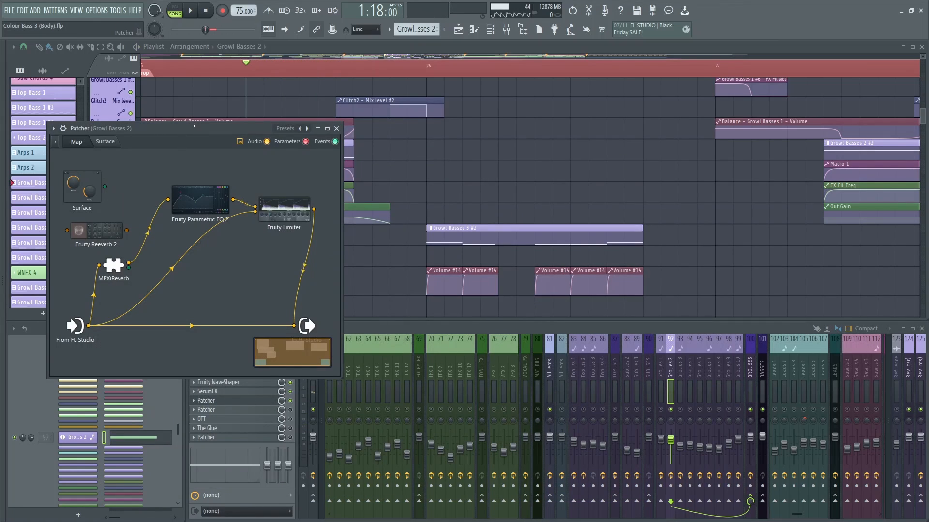
left_click_drag(190, 127, 201, 140)
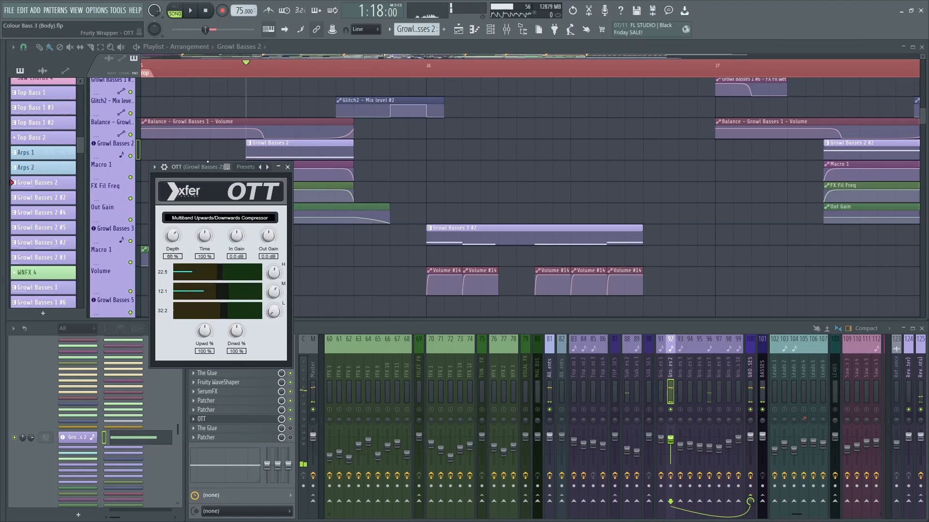
left_click(286, 167)
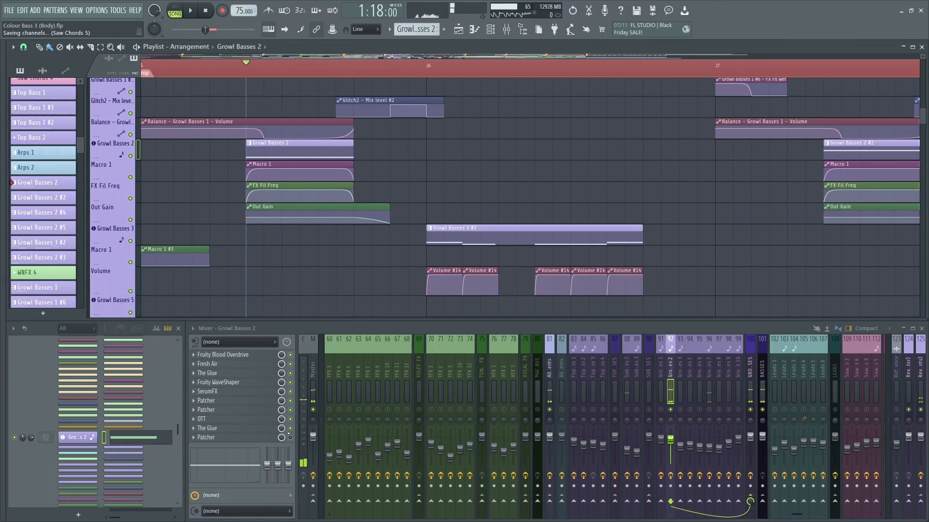
left_click(190, 10)
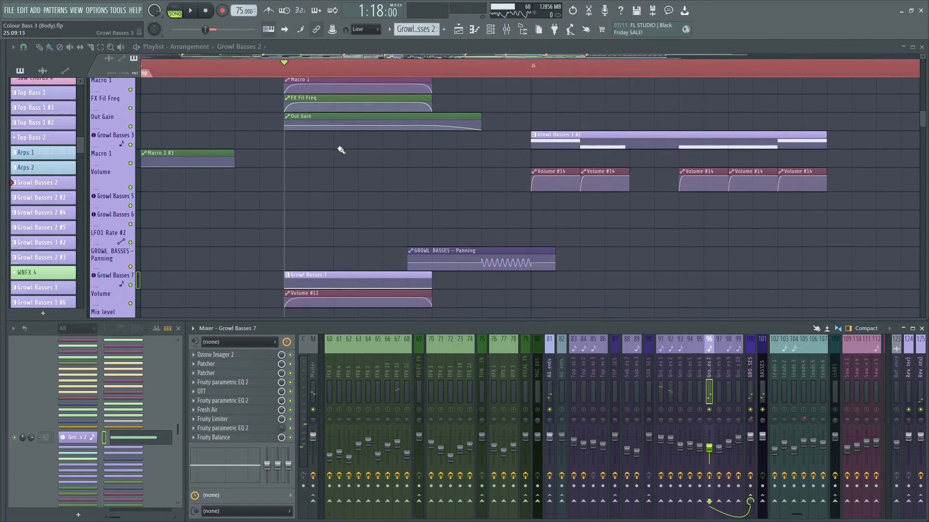
- Start playback and open Growl Basses 7's Serum with its aggressive top-layer preset
left_click(190, 10)
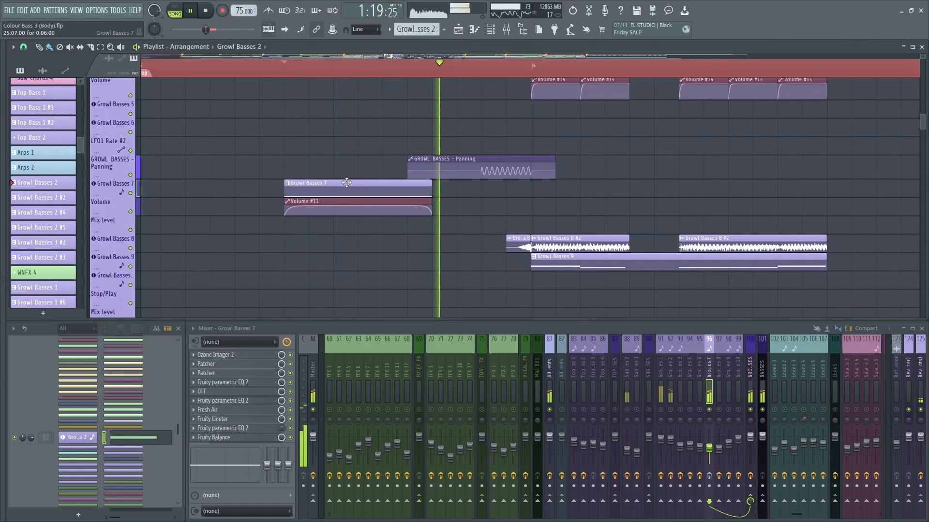
double_click(356, 182)
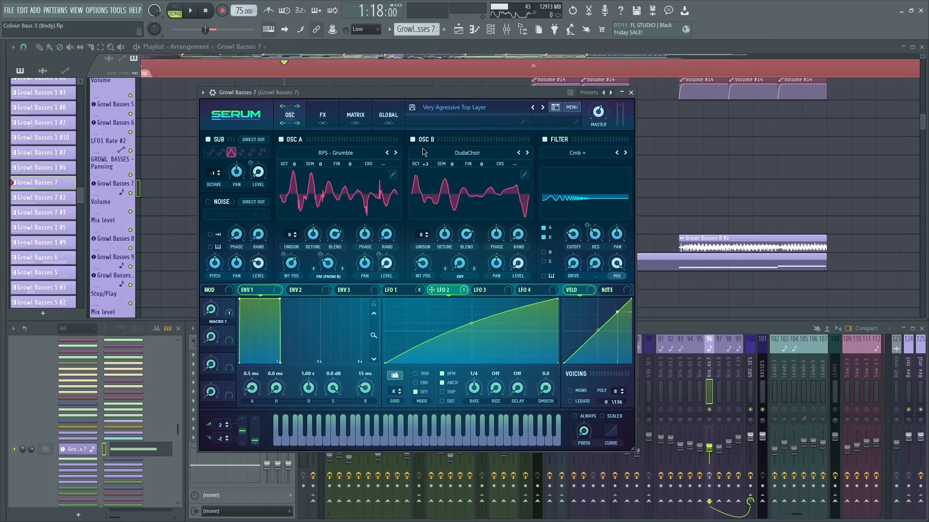
- Inspect Growl Basses 7's LFO 1 shape and its compressor, chorus, EQ and filter effects
left_click(398, 290)
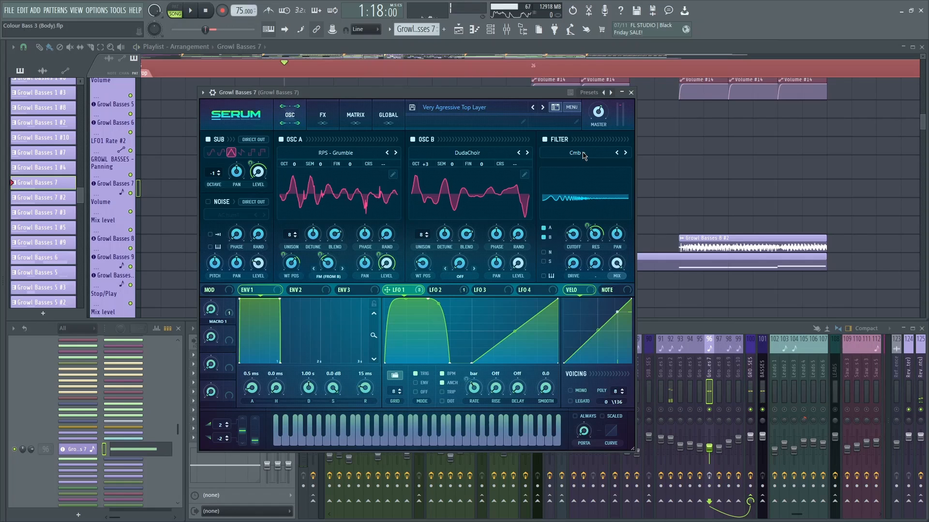
left_click(625, 153)
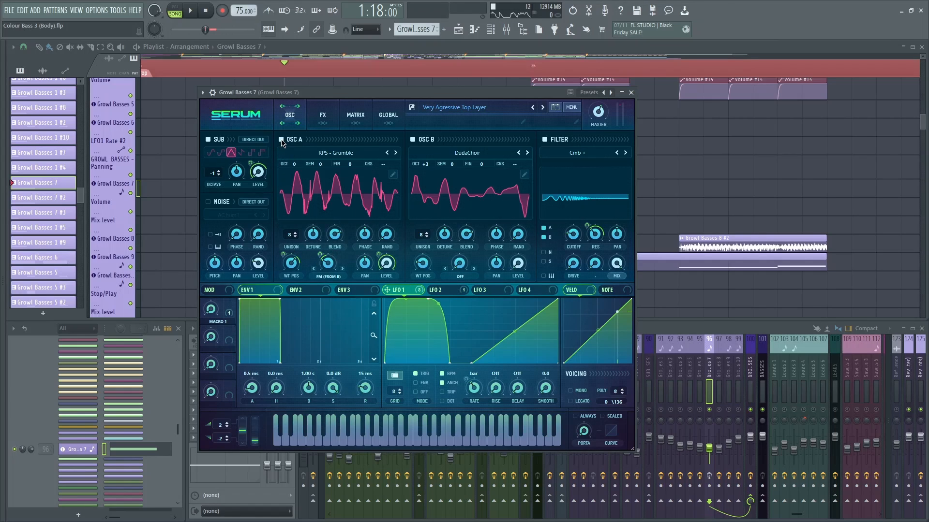
left_click(322, 114)
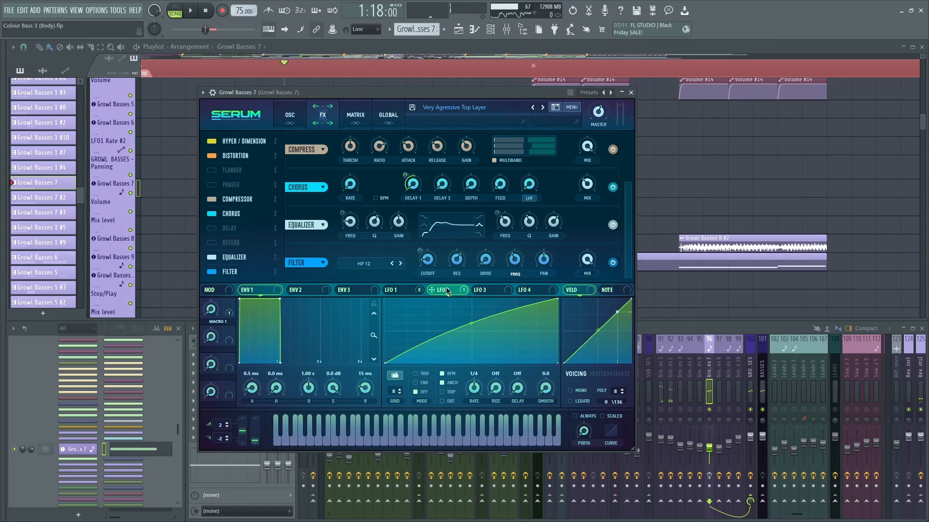
left_click(398, 290)
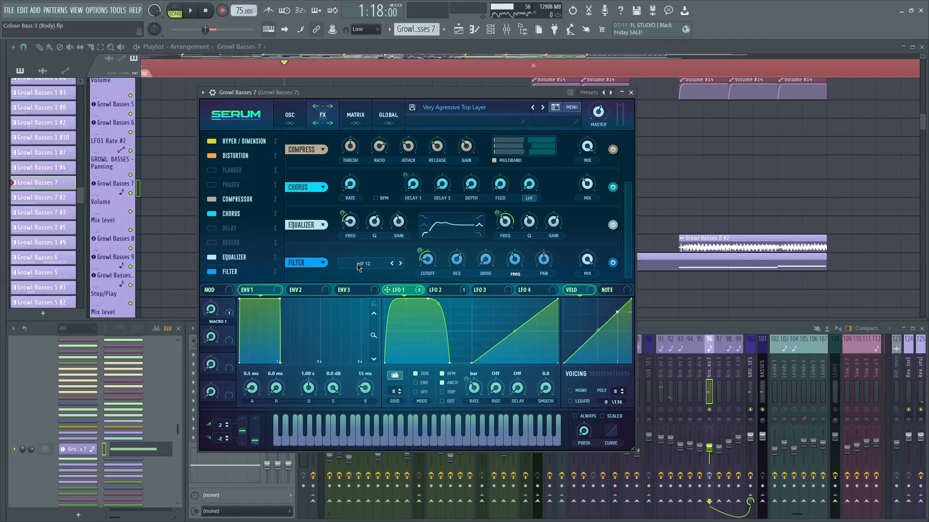
mouse_move(425, 271)
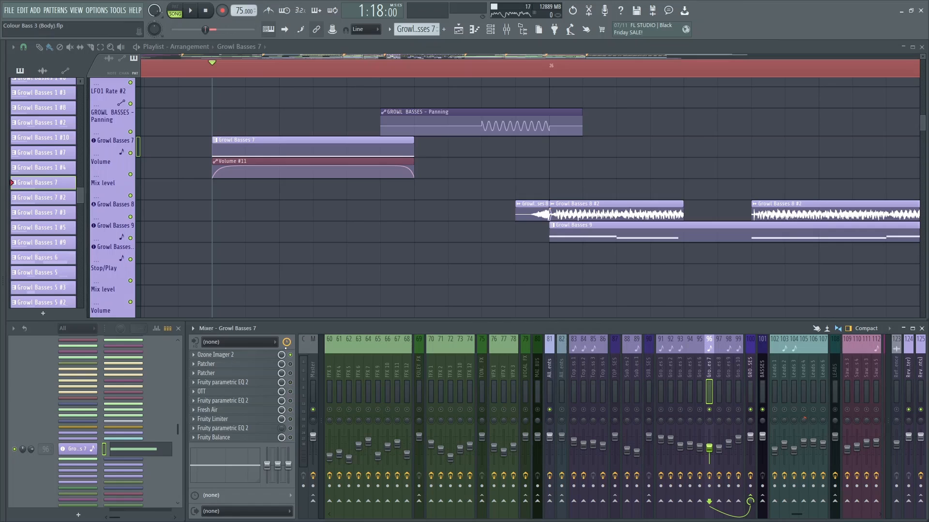
left_click(216, 354)
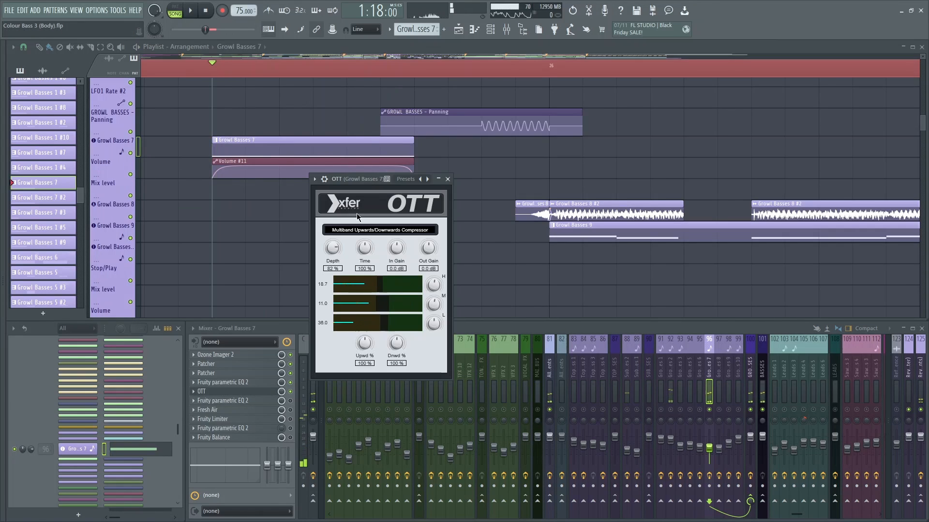
left_click(208, 409)
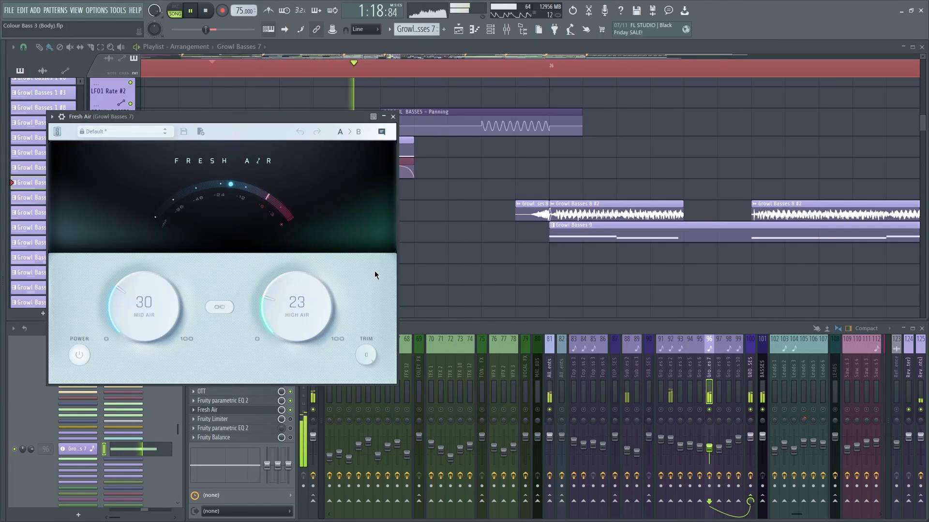
left_click(392, 116)
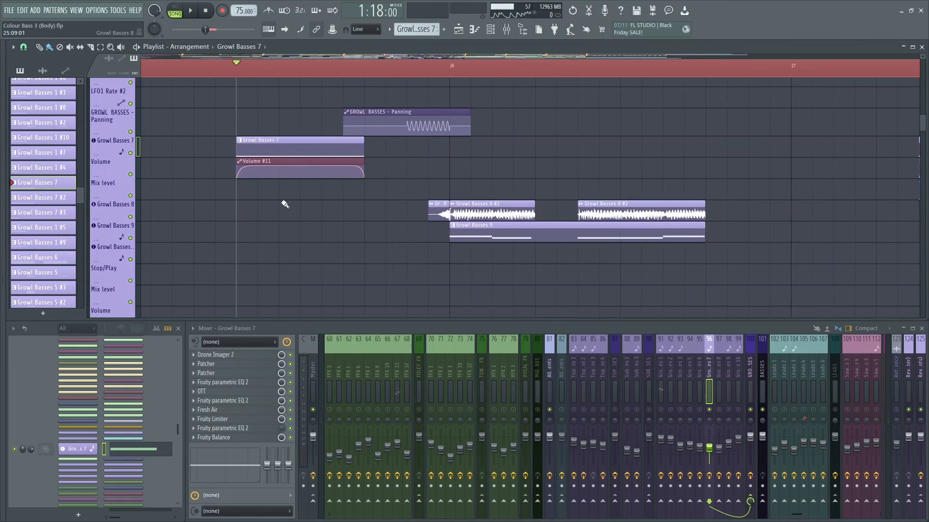
- Select the Growl Basses 10 mixer track and open its channel's Serum patch
left_click(190, 11)
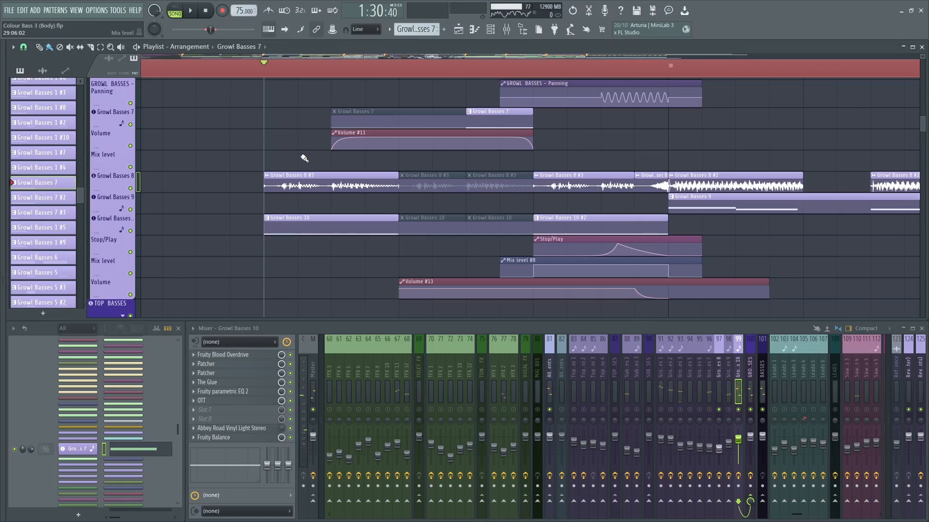
mouse_move(137, 184)
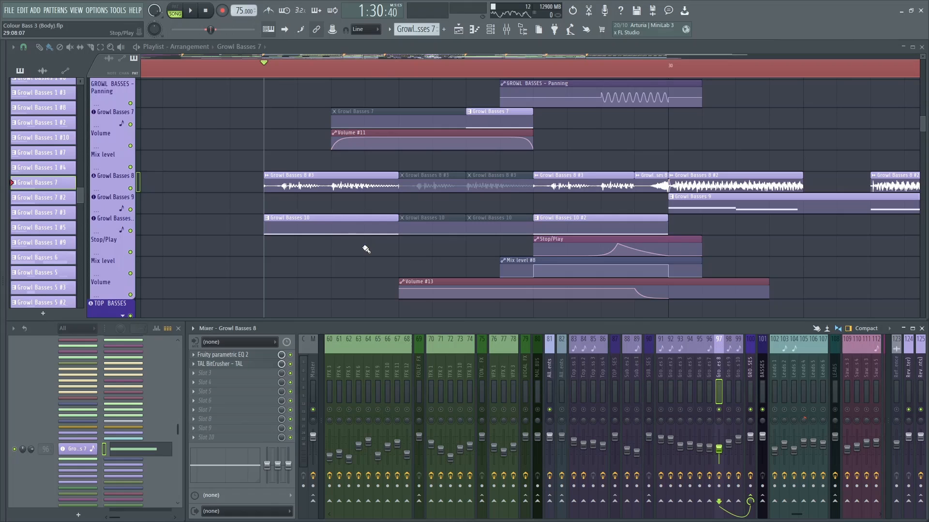
mouse_move(221, 280)
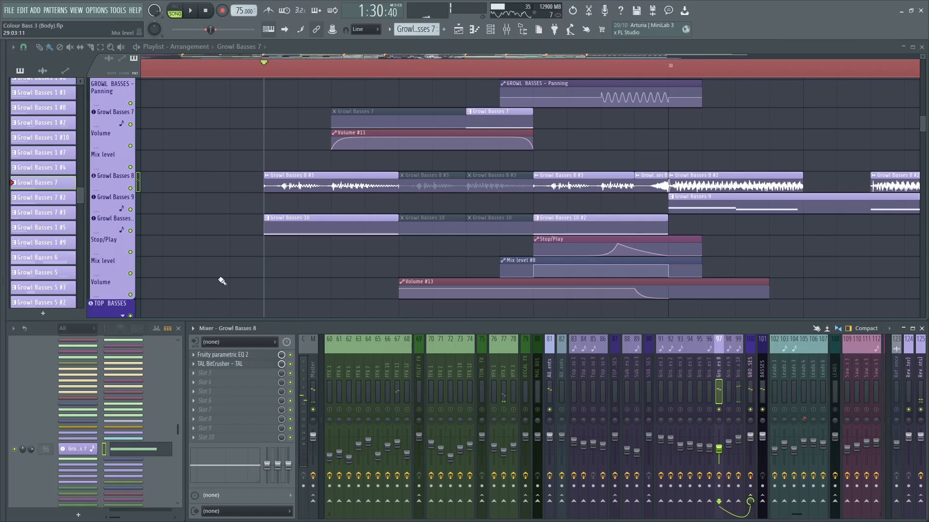
left_click(224, 355)
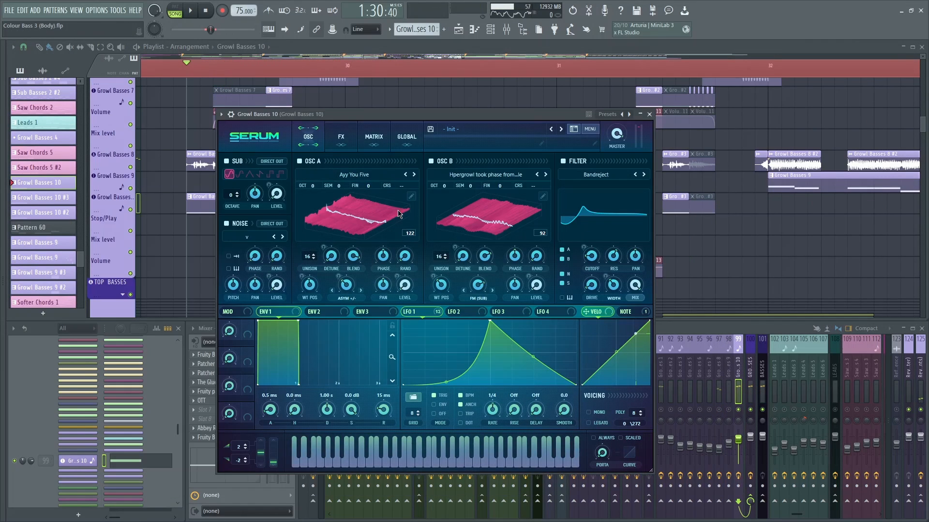
mouse_move(341, 187)
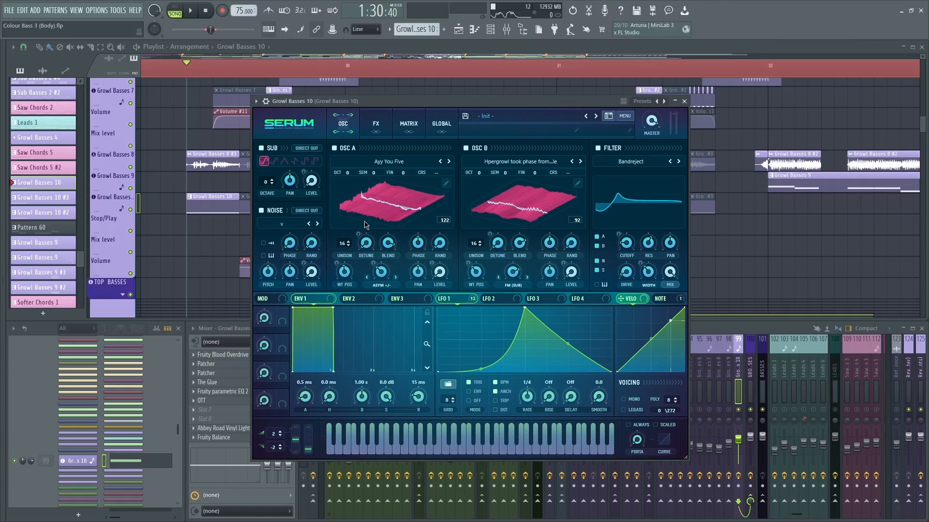
mouse_move(377, 237)
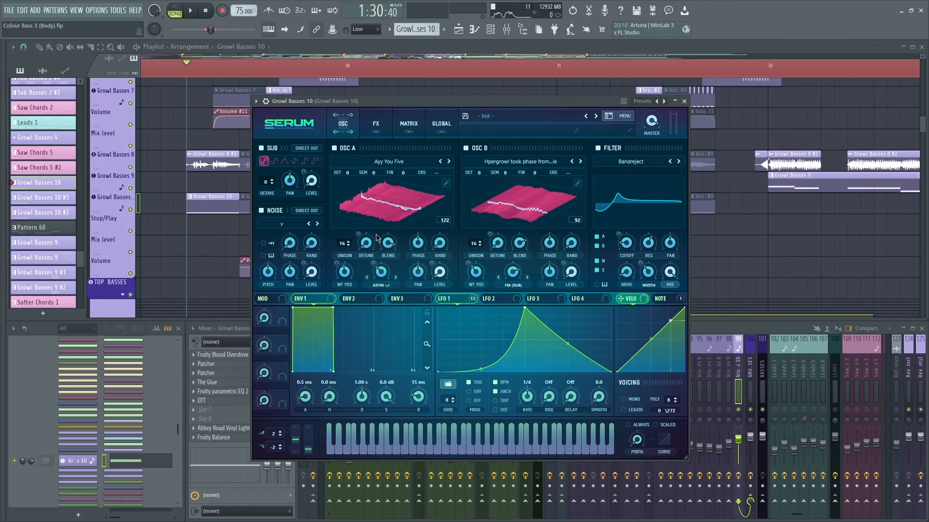
- Audition oscillators A and B each solo, then play the growl with both enabled
left_click(338, 148)
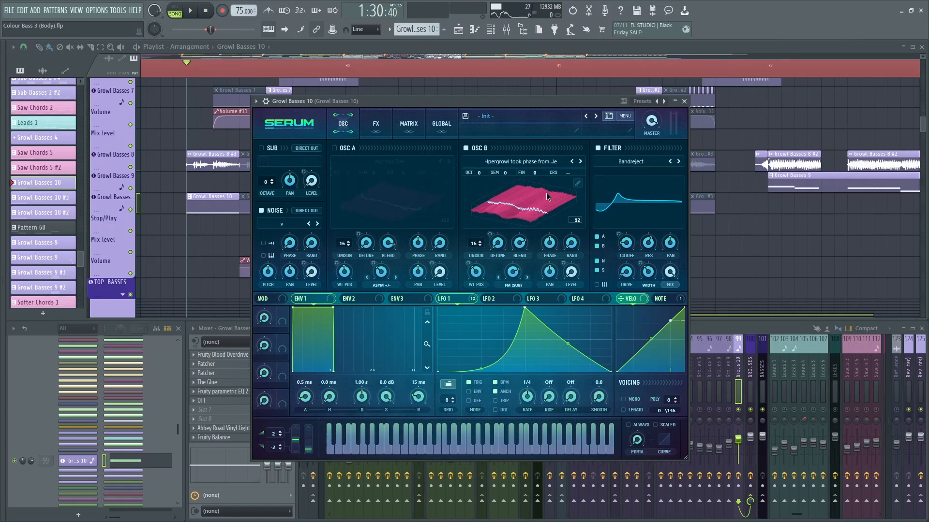
left_click(261, 147)
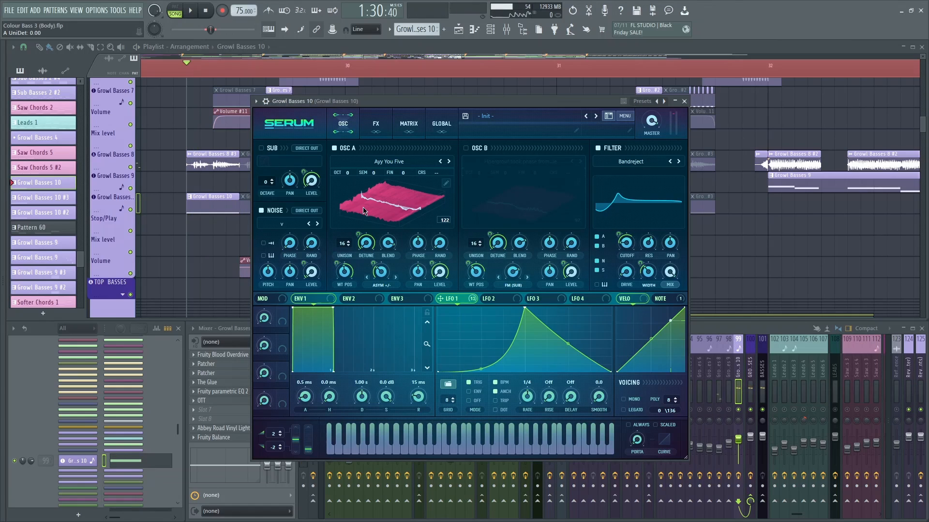
mouse_move(426, 222)
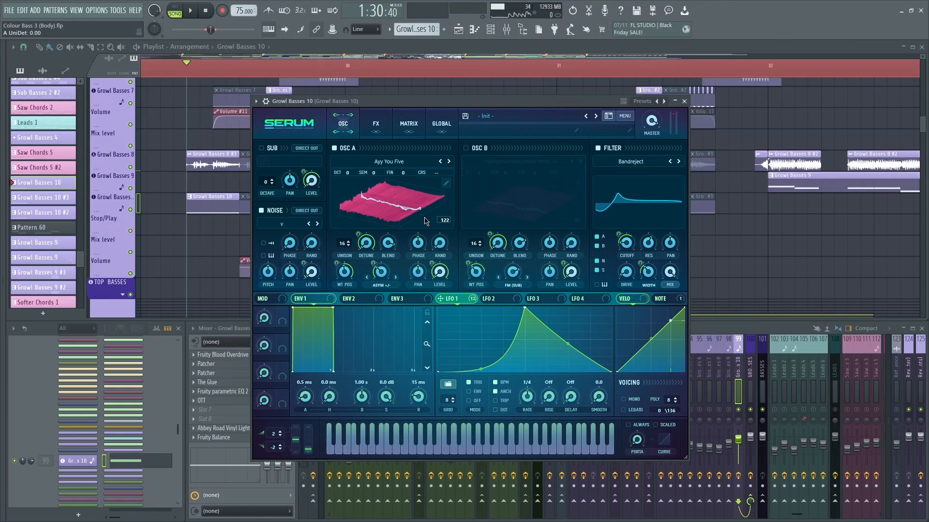
left_click(466, 148)
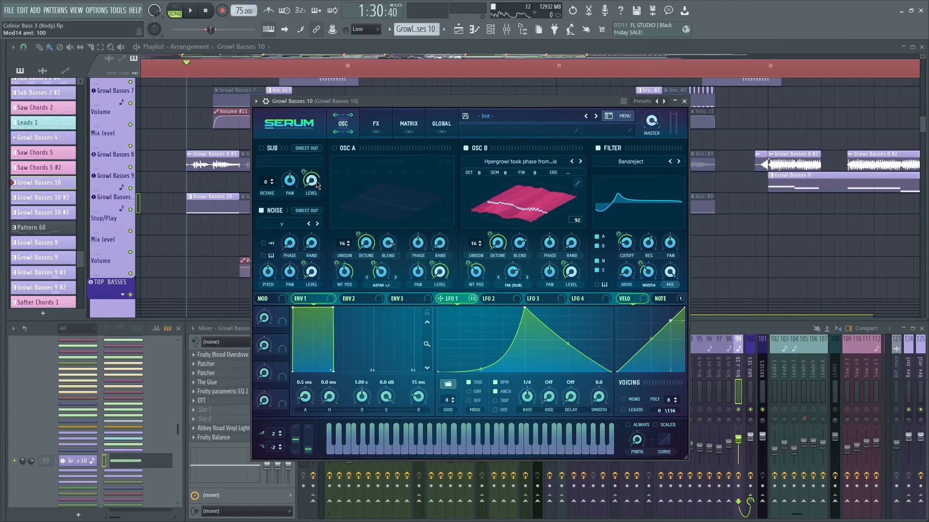
left_click(334, 148)
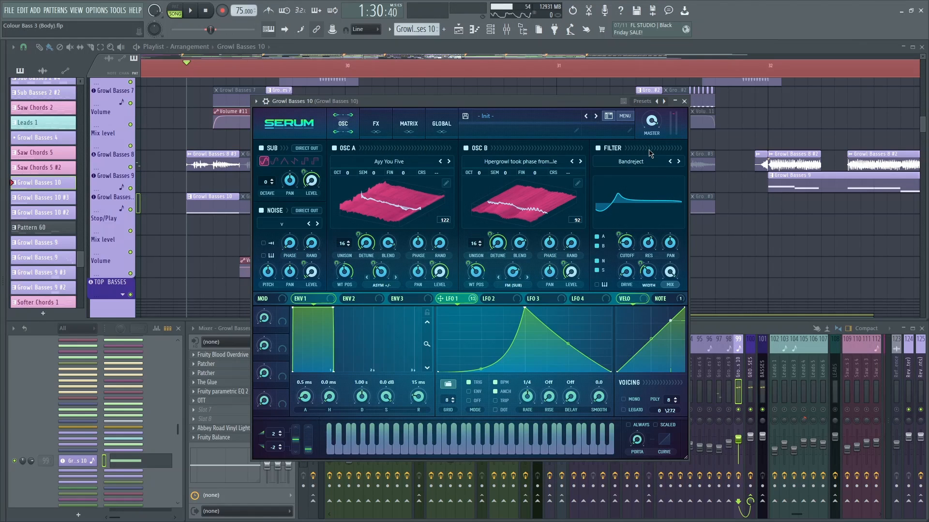
left_click(189, 10)
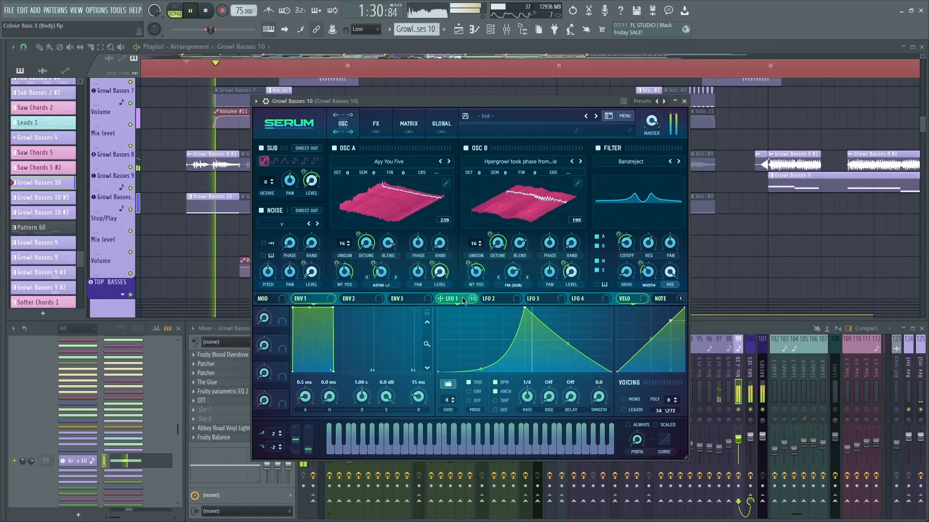
- Play the growl through the patch effects, view LFO 3, and close Serum
left_click(375, 124)
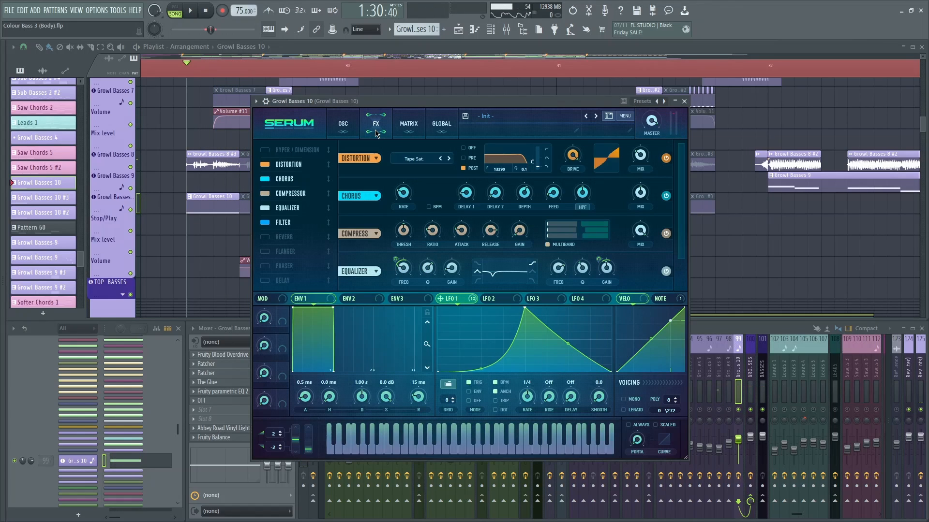
mouse_move(504, 174)
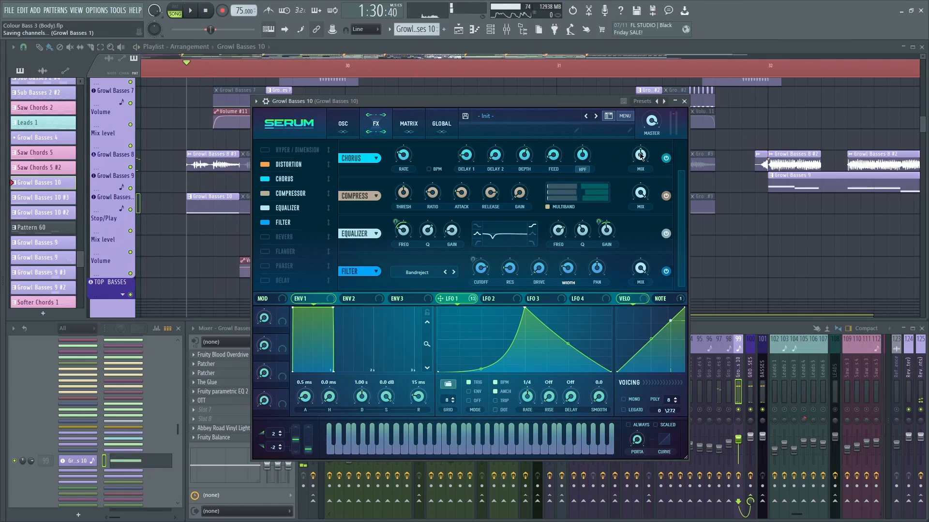
left_click(190, 11)
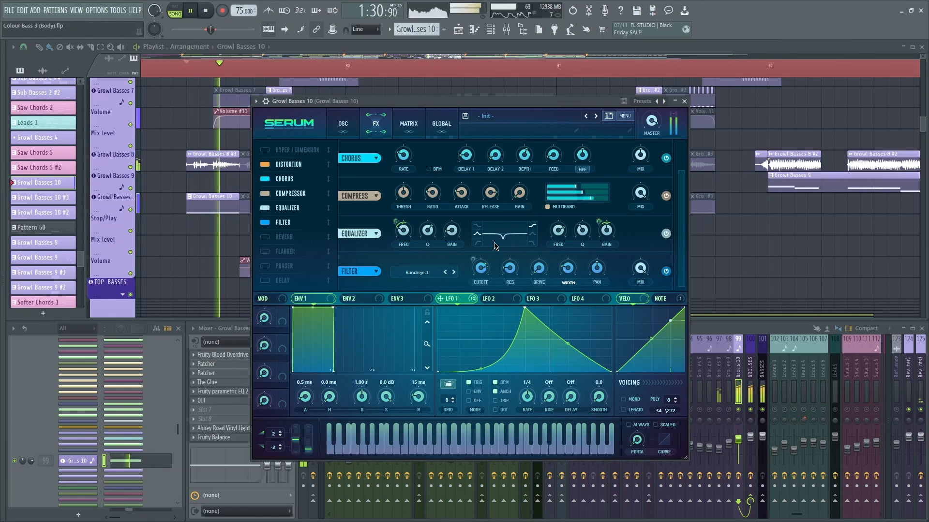
left_click(665, 298)
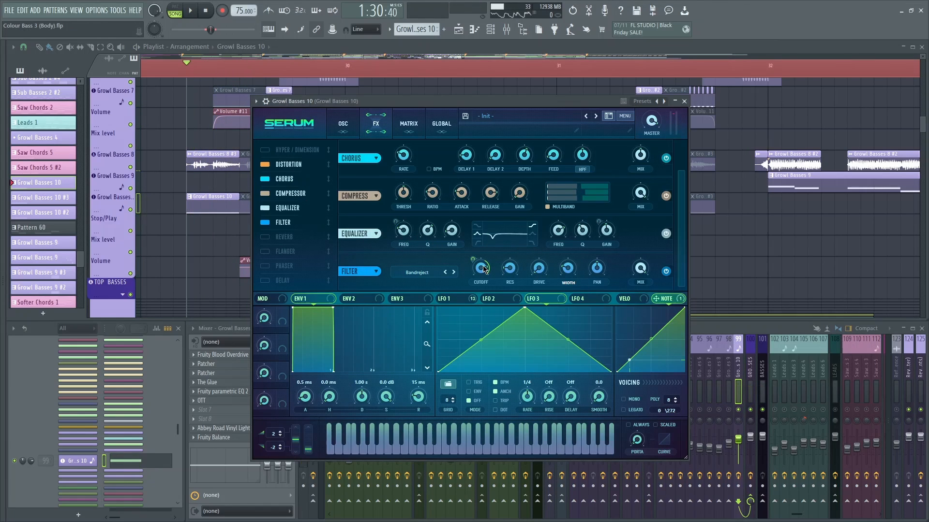
left_click(684, 101)
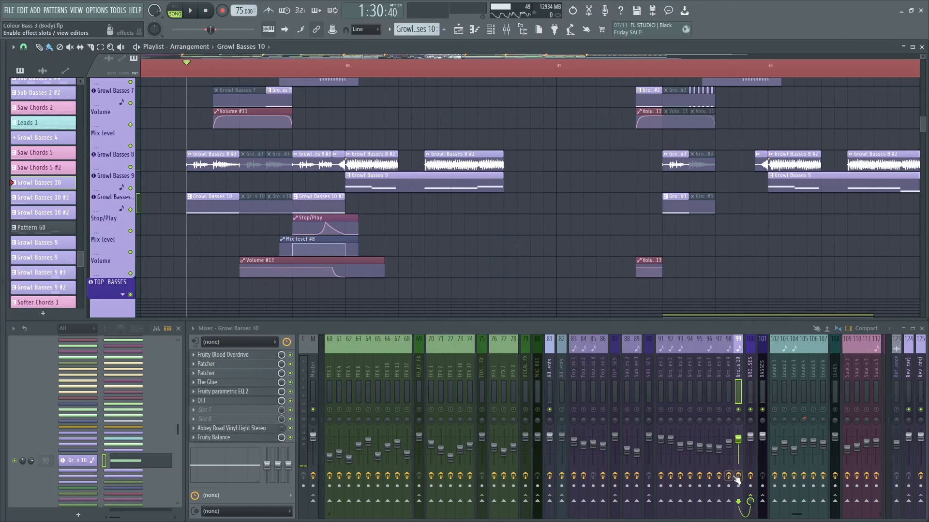
- Load Final Touches and open Fruity Parametric EQ 2 inside the BASSES bus Patcher_2
left_click(188, 10)
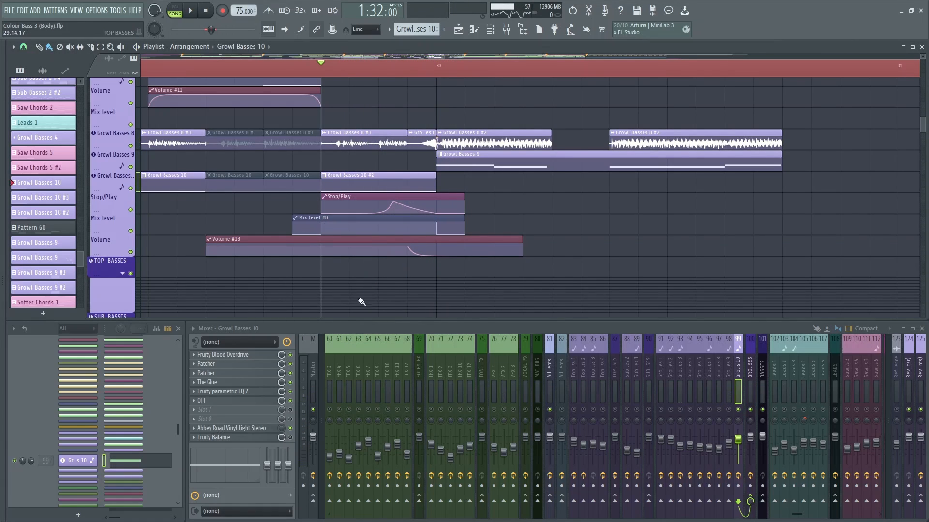
left_click(188, 11)
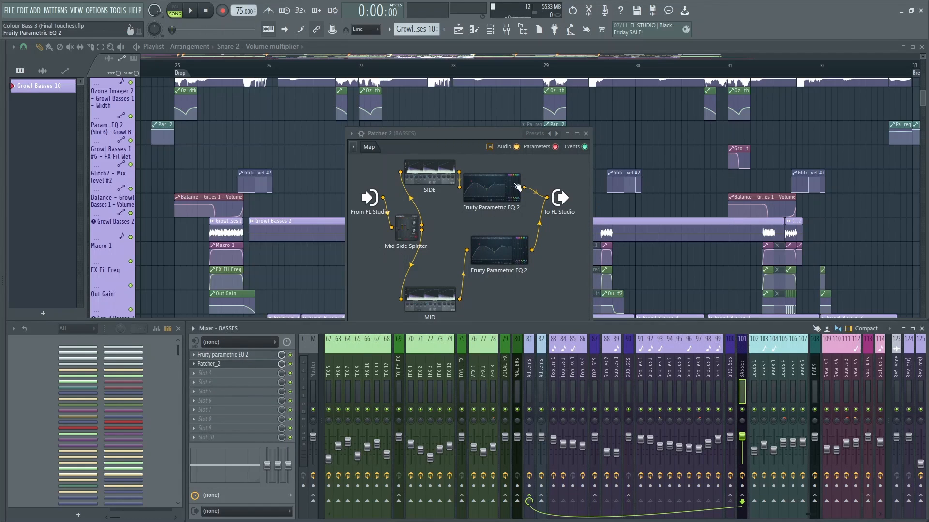
double_click(490, 187)
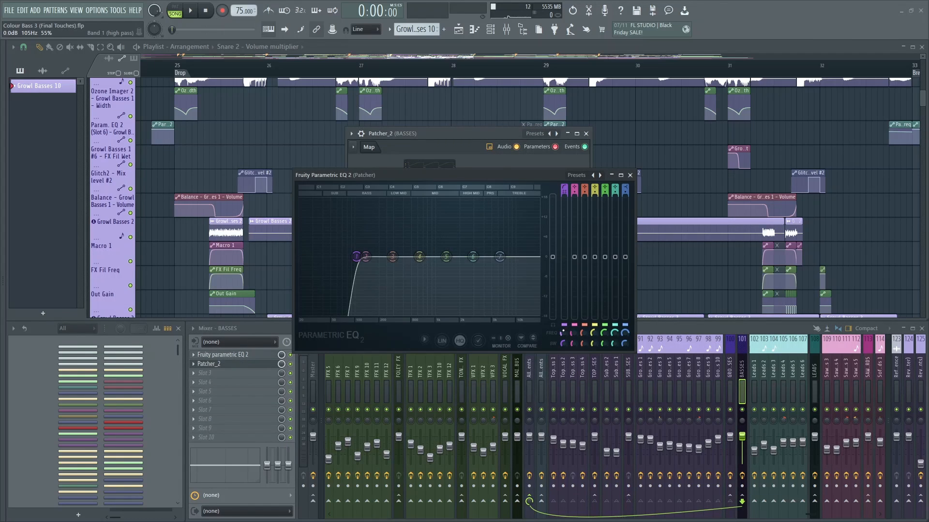